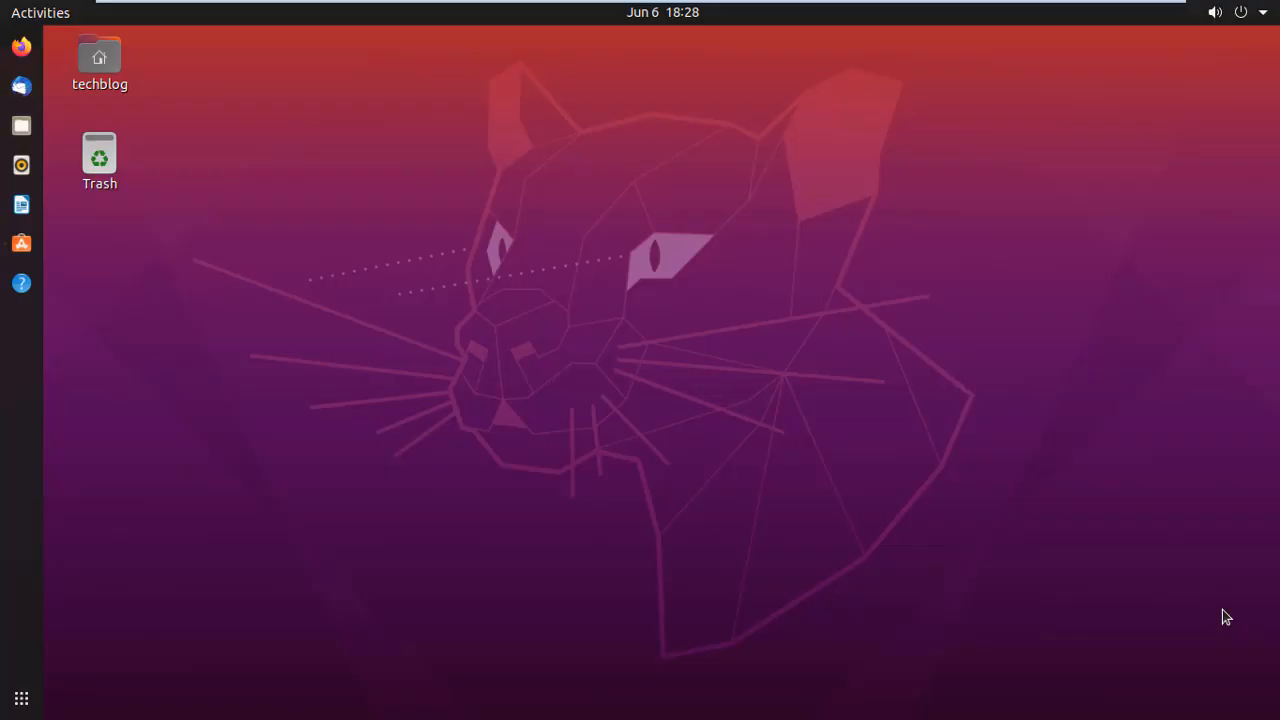
mouse_move(21, 243)
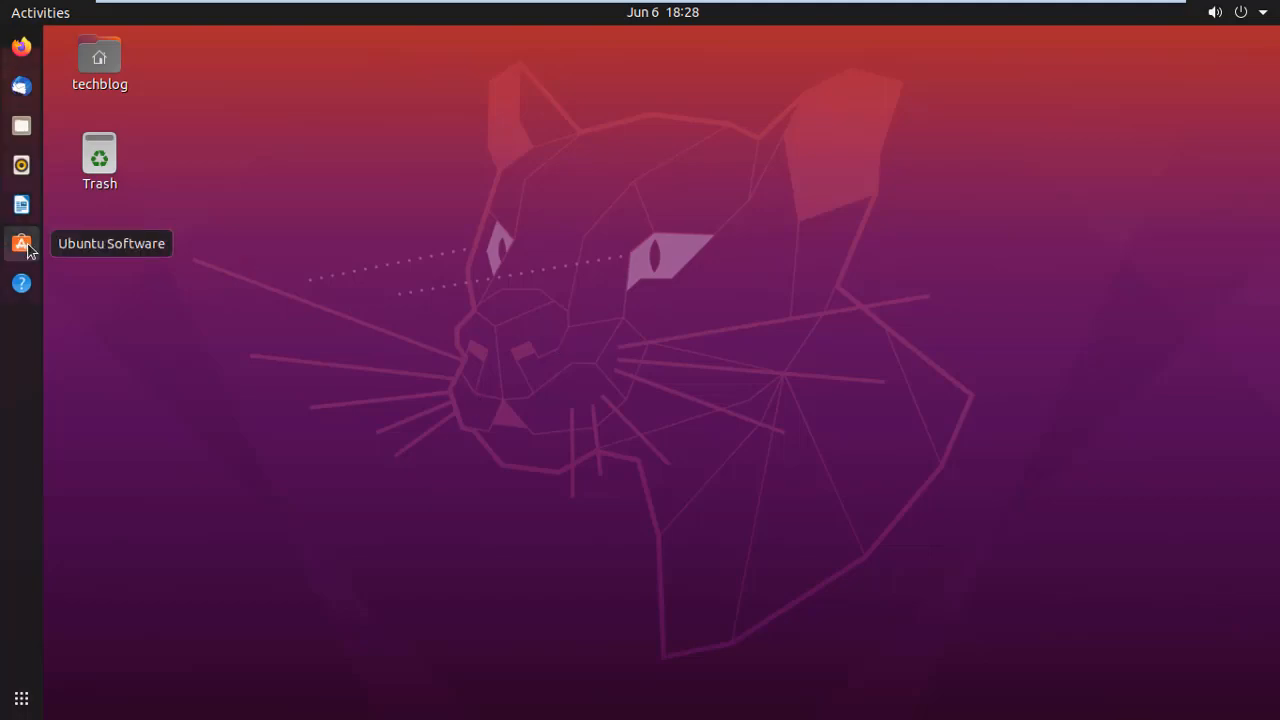
- Launch Ubuntu Software and open the Documents app from Editor's Picks
left_click(20, 243)
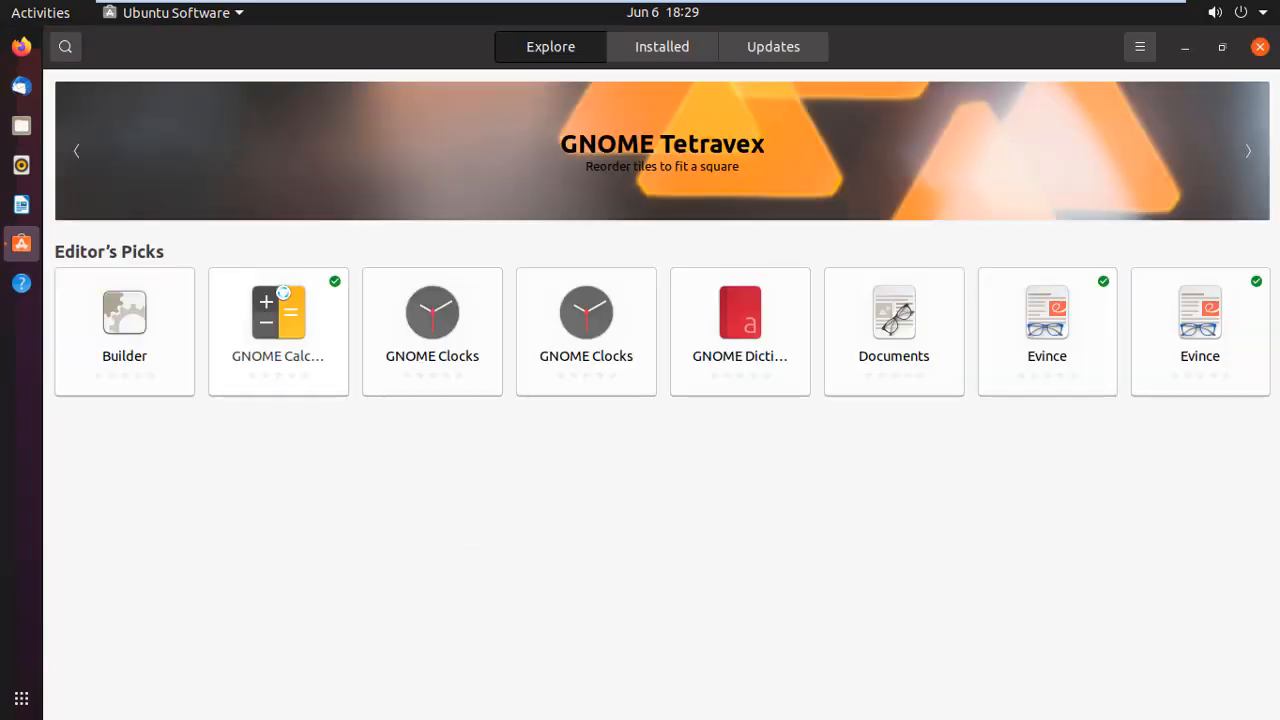
left_click(893, 330)
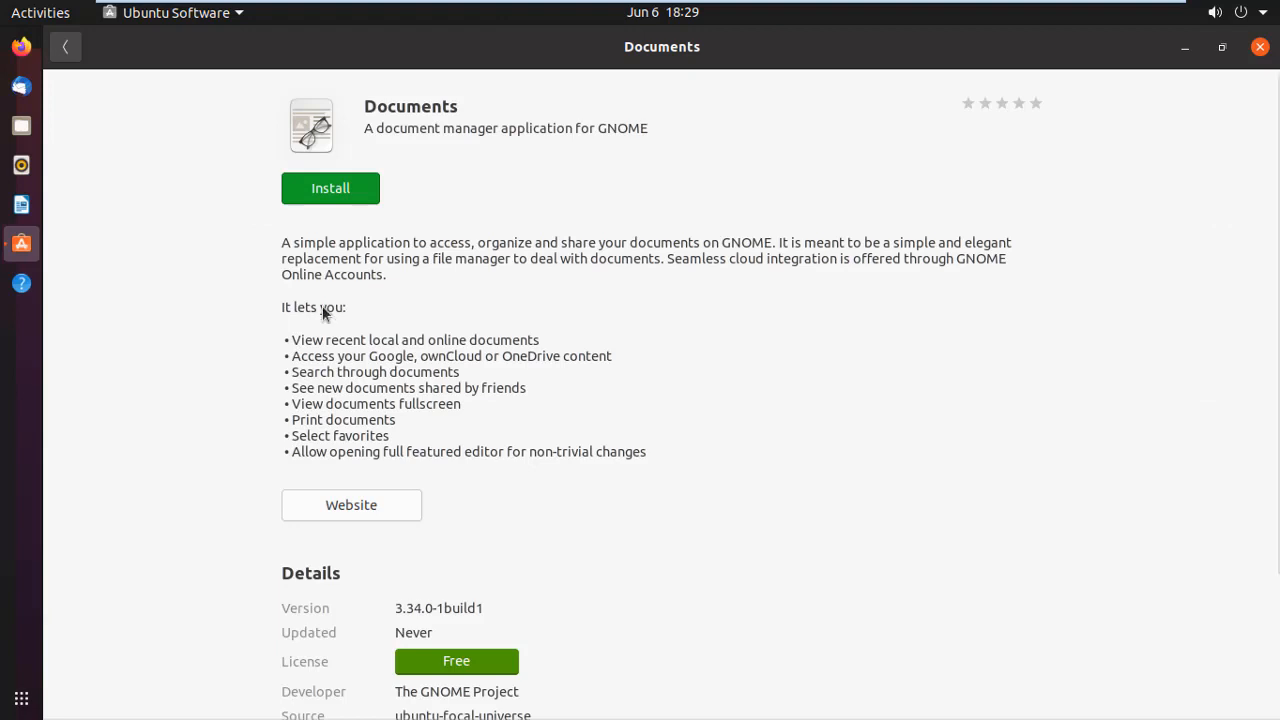
left_click(65, 46)
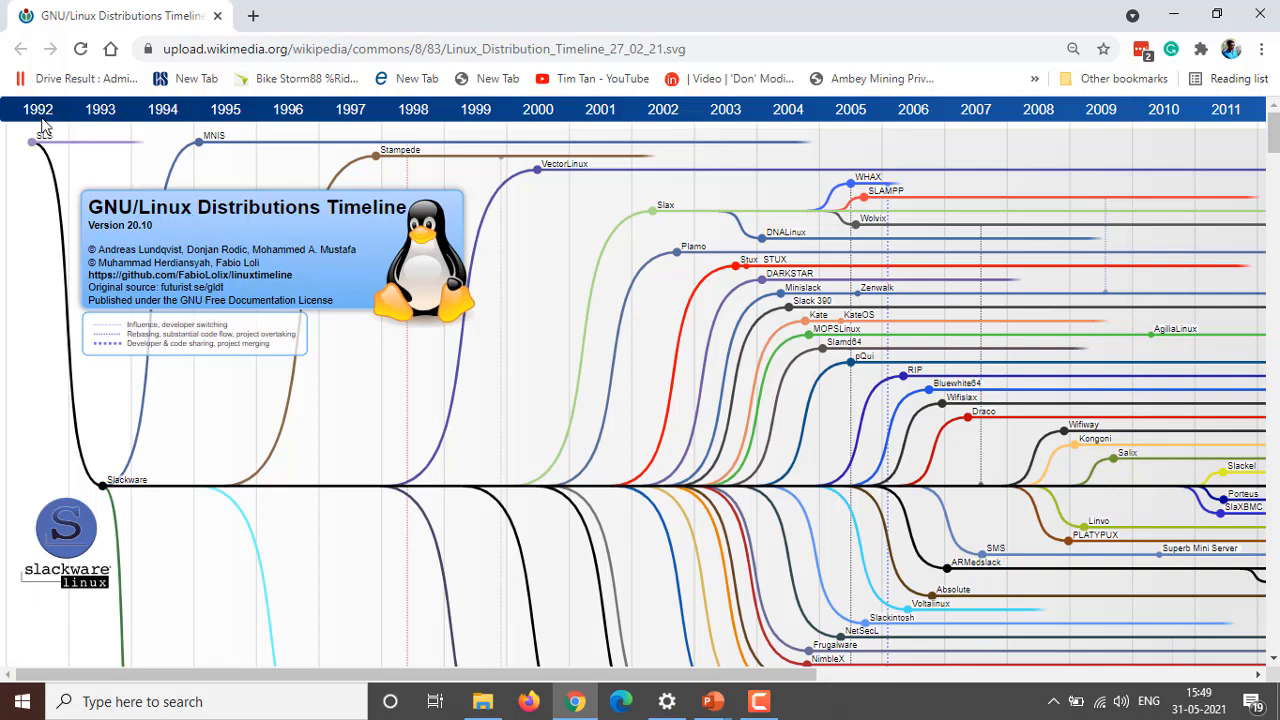
mouse_move(745, 172)
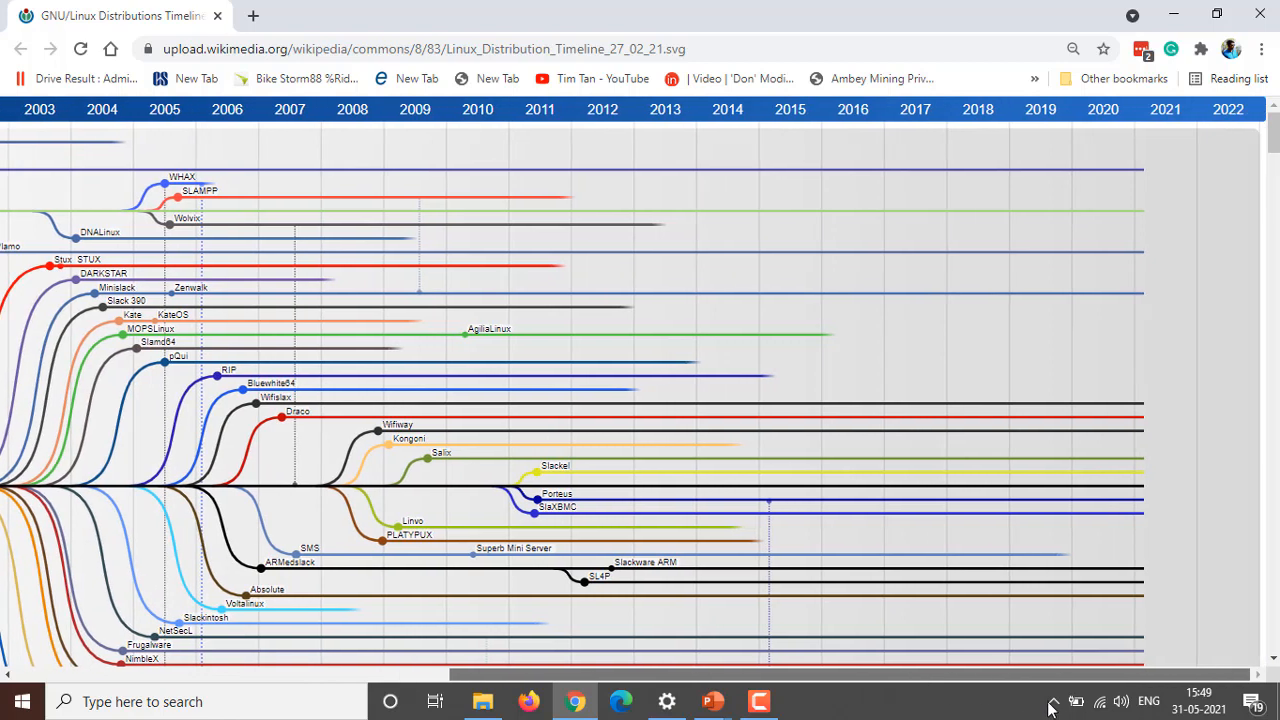
mouse_move(1185, 124)
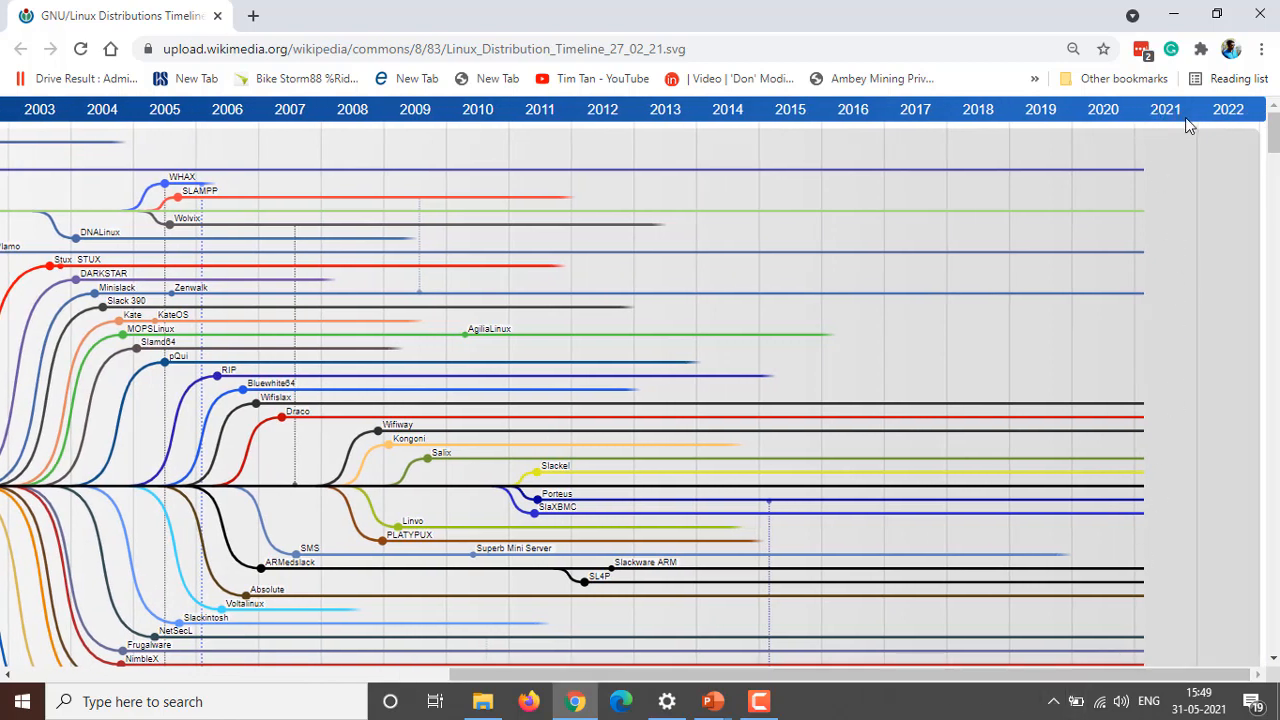
mouse_move(973, 585)
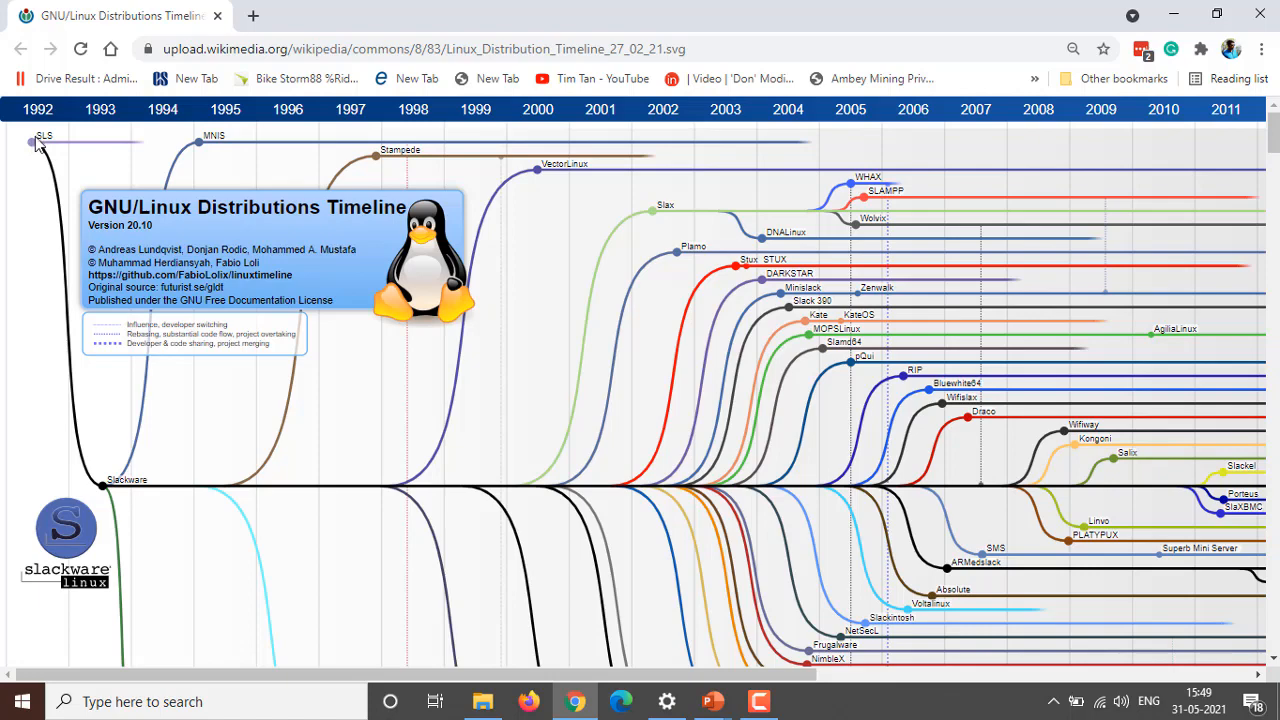
- Scroll down the timeline past Slackware and S.u.S.E to the Debian logo
scroll("down", 3)
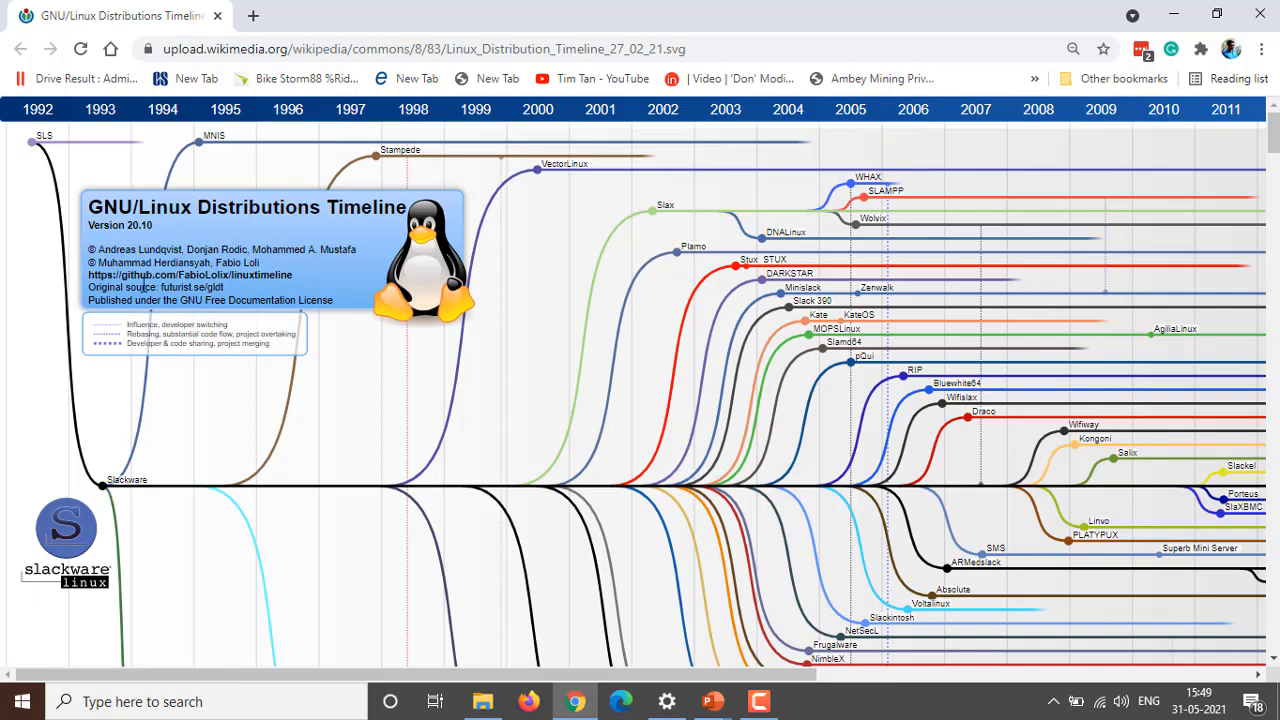
mouse_move(592, 490)
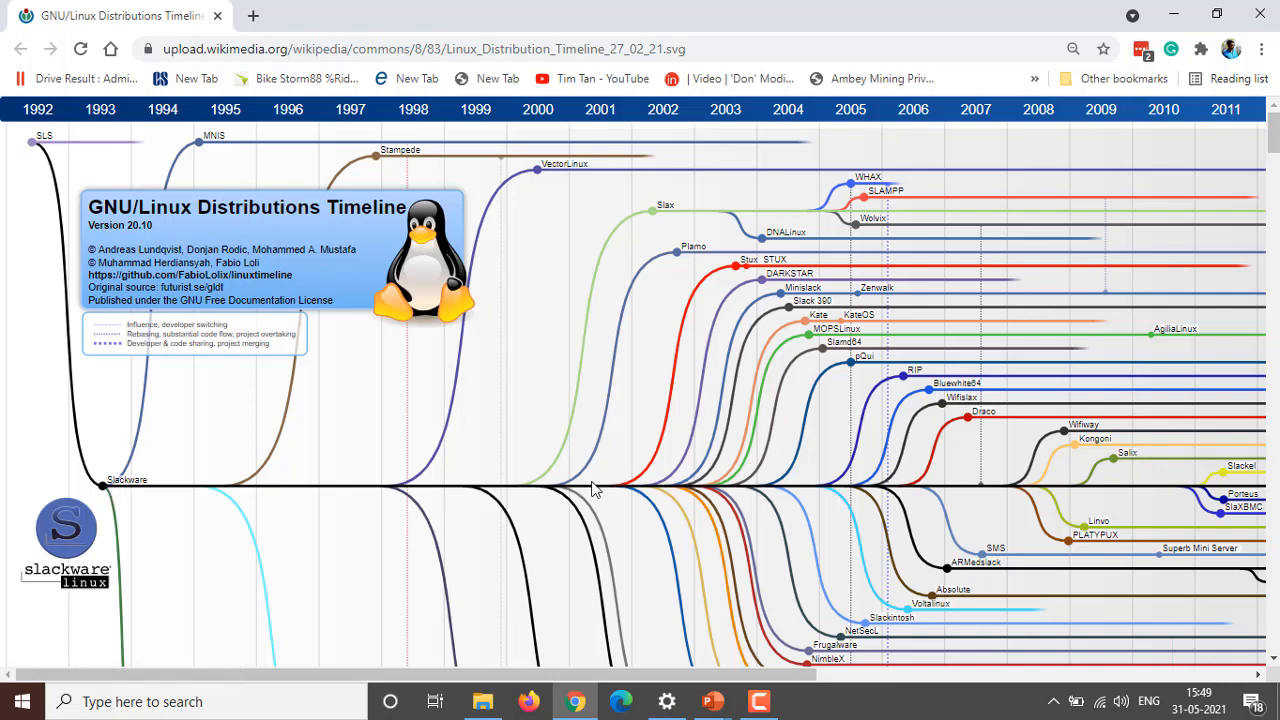
mouse_move(1000, 562)
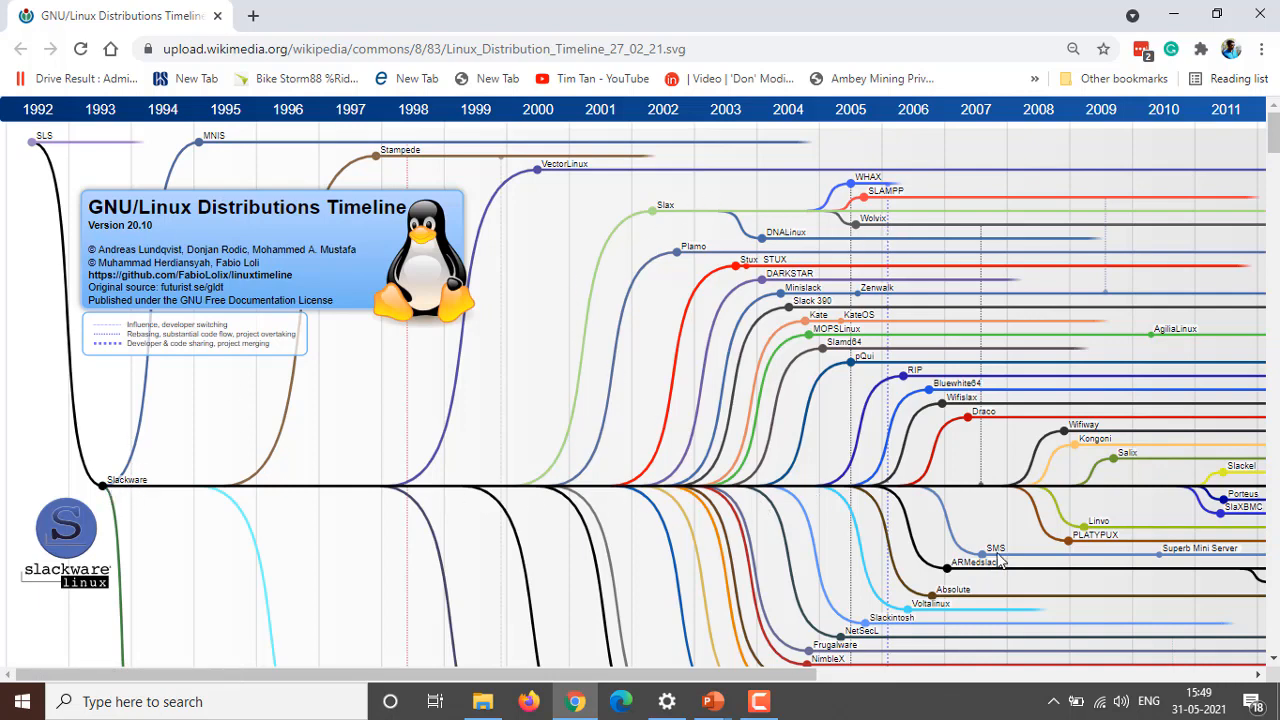
scroll("down", 3)
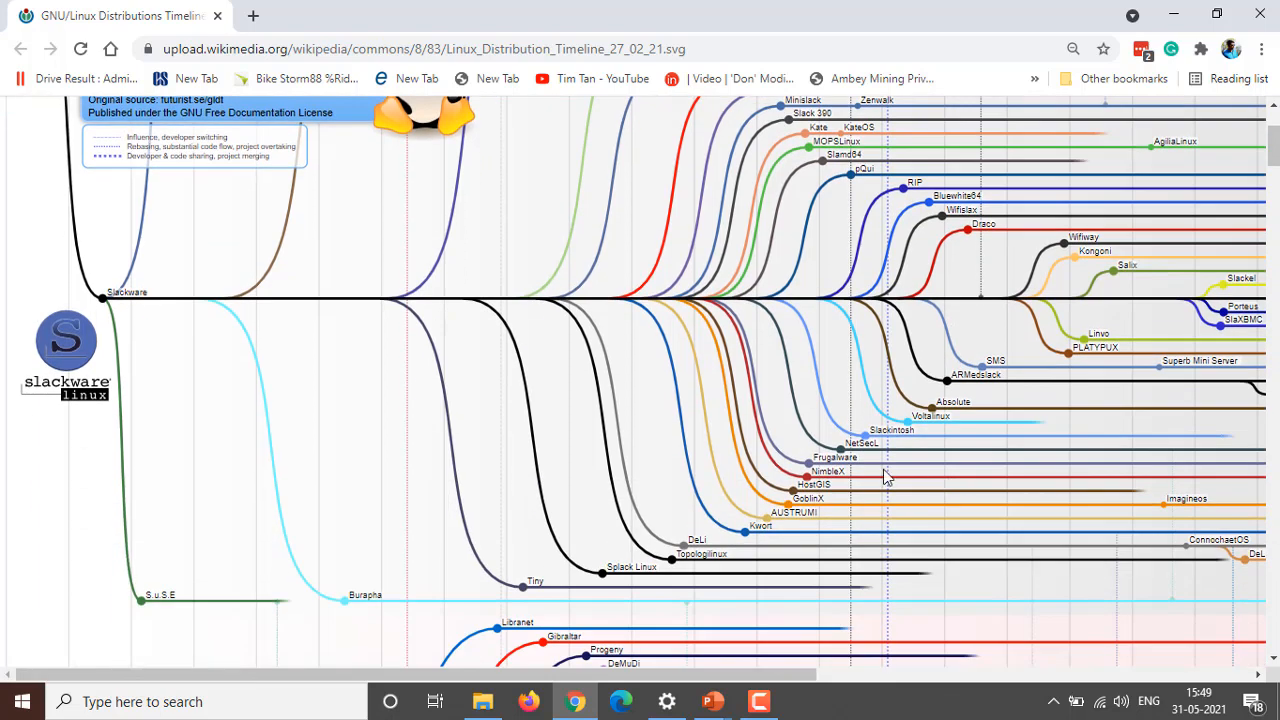
mouse_move(97, 320)
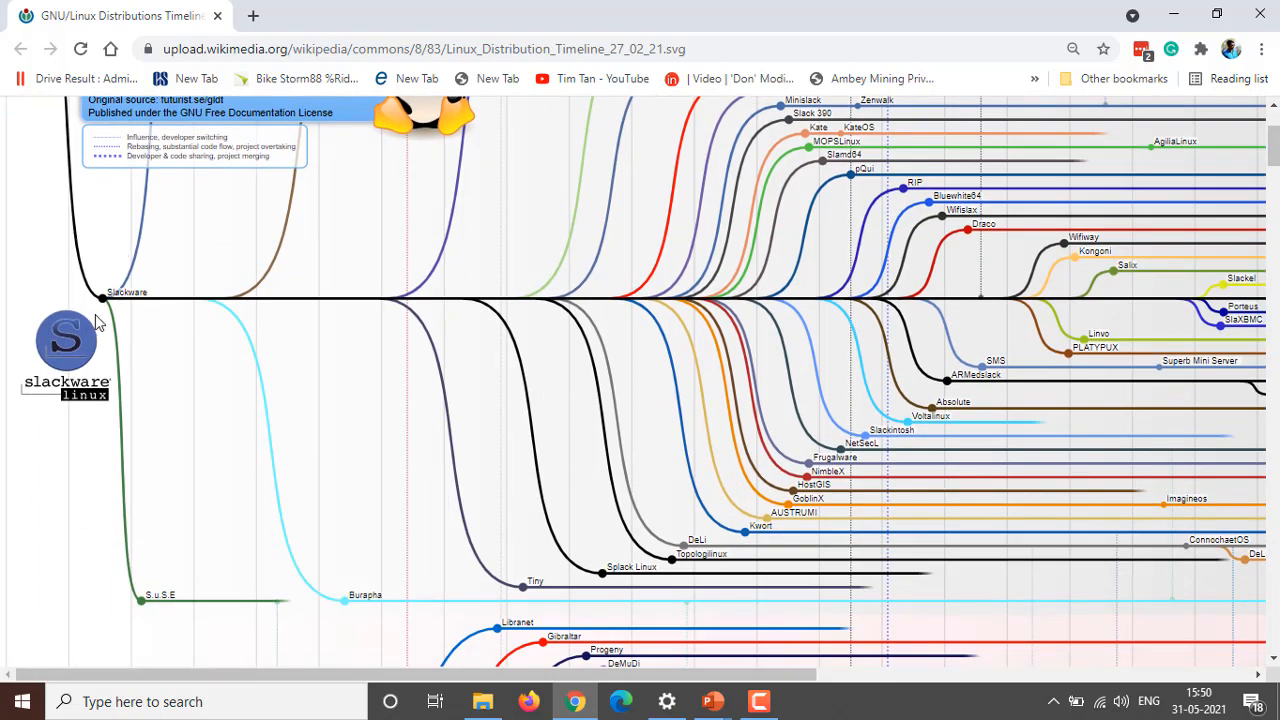
mouse_move(207, 618)
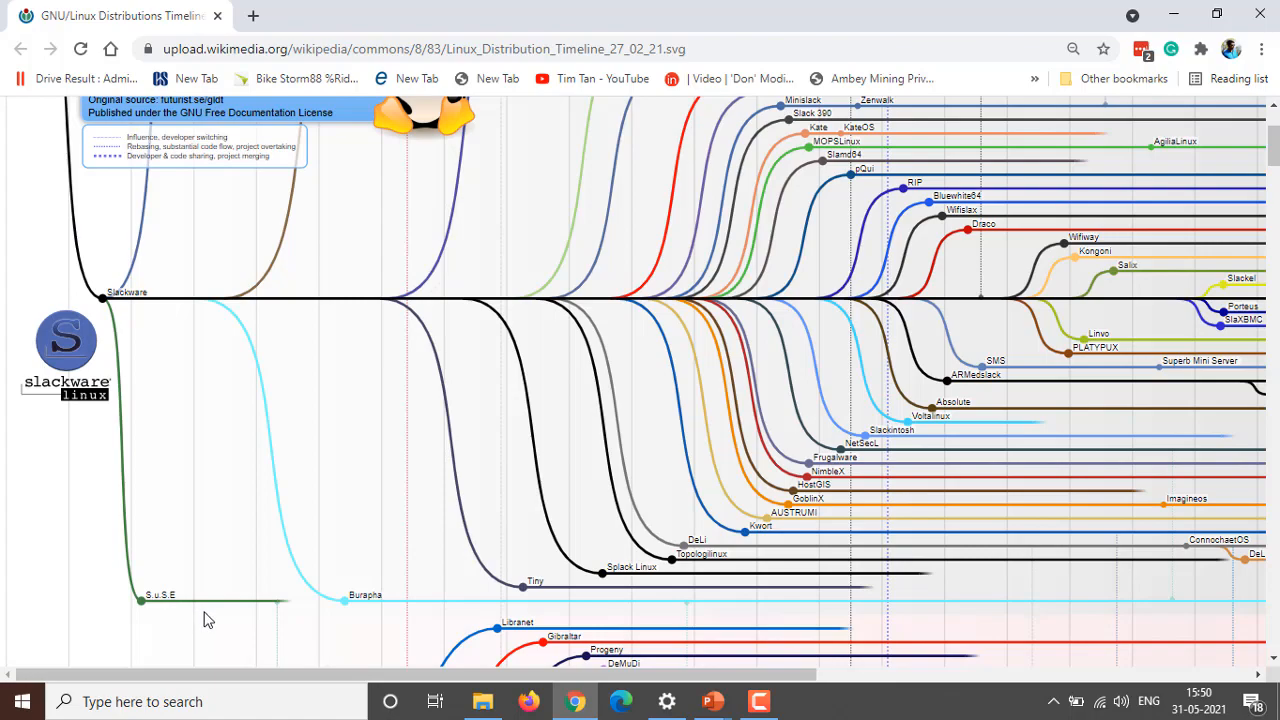
scroll("down", 3)
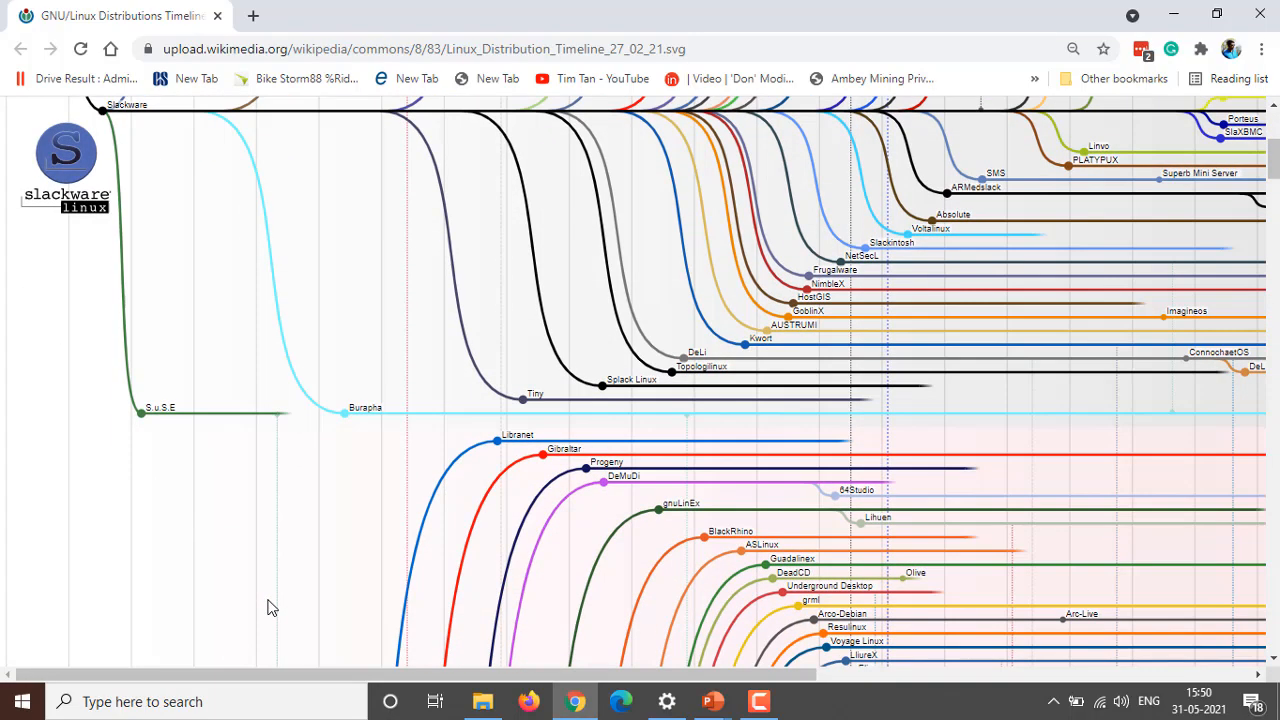
scroll("down", 3)
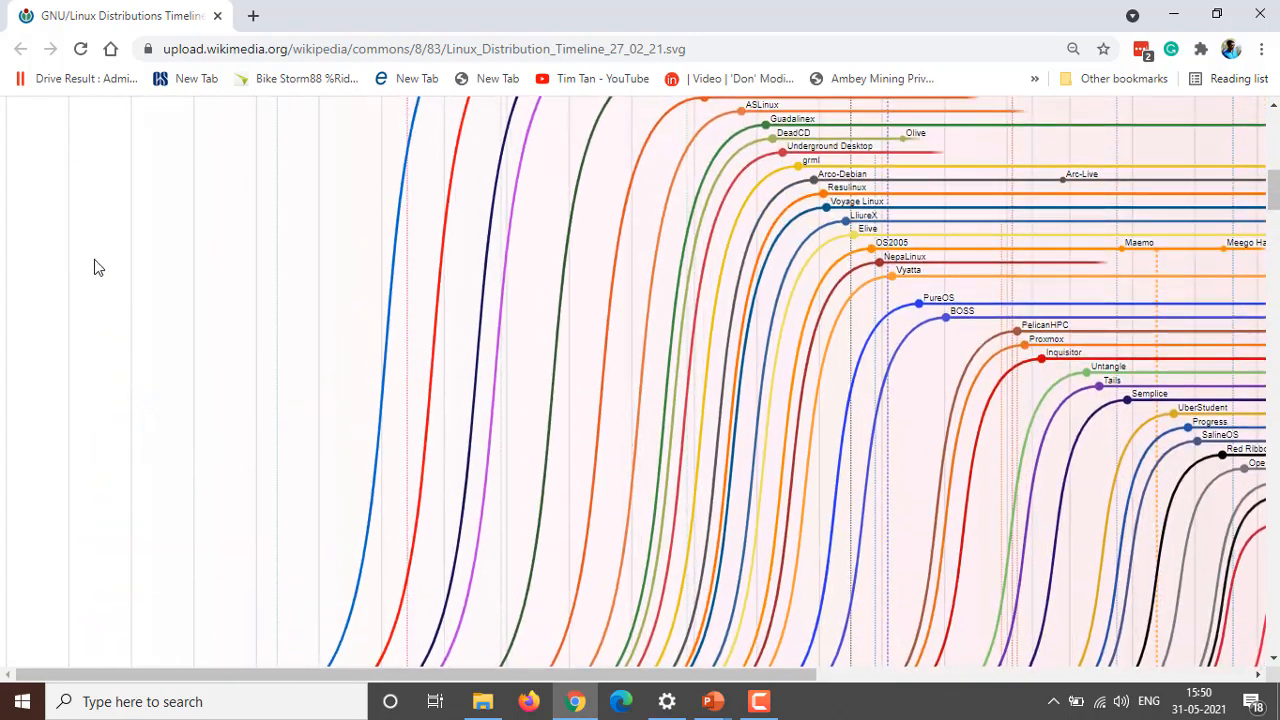
scroll("down", 3)
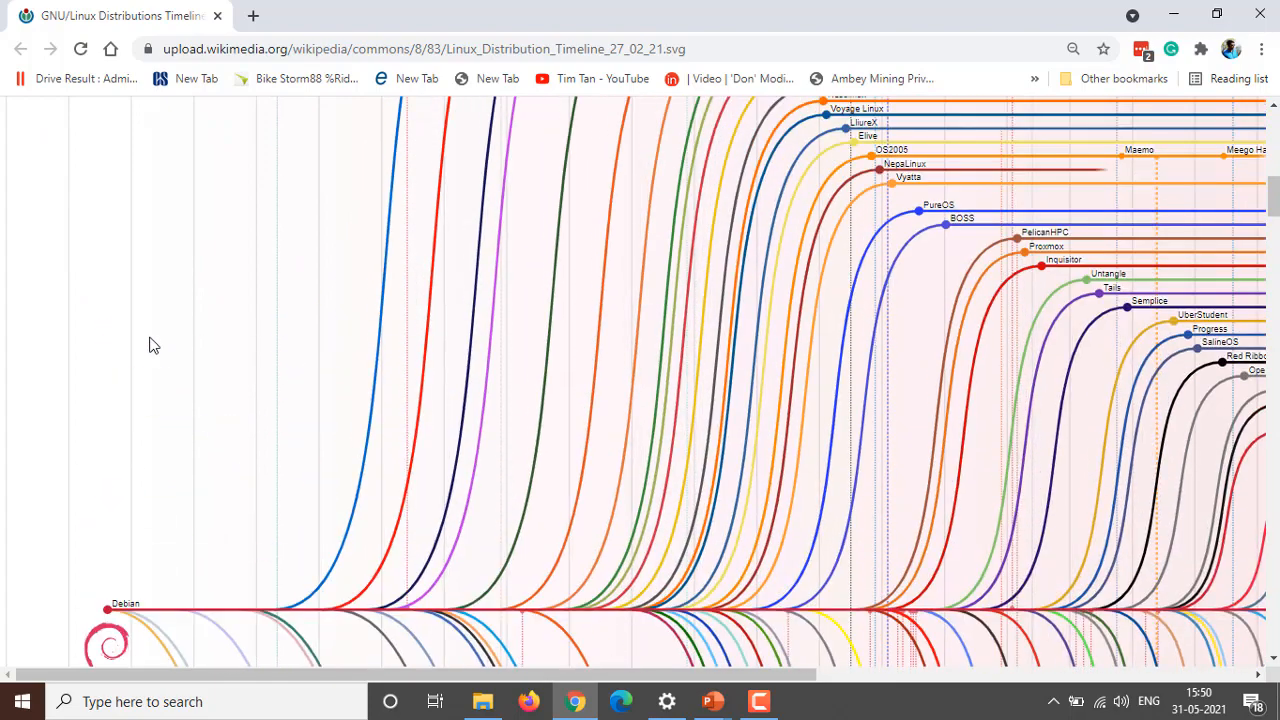
scroll("up", 3)
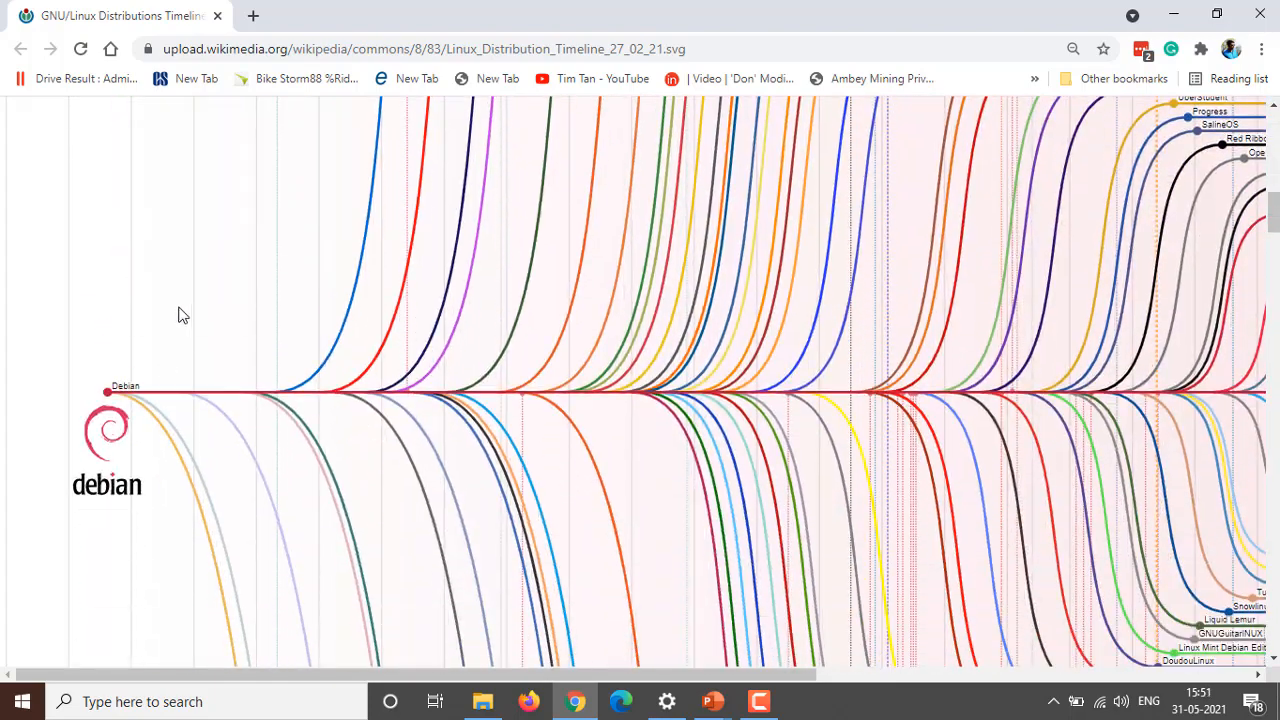
- Scroll down past Kubuntu, Xubuntu and other Ubuntu derivatives to the Red Hat family
scroll("down", 3)
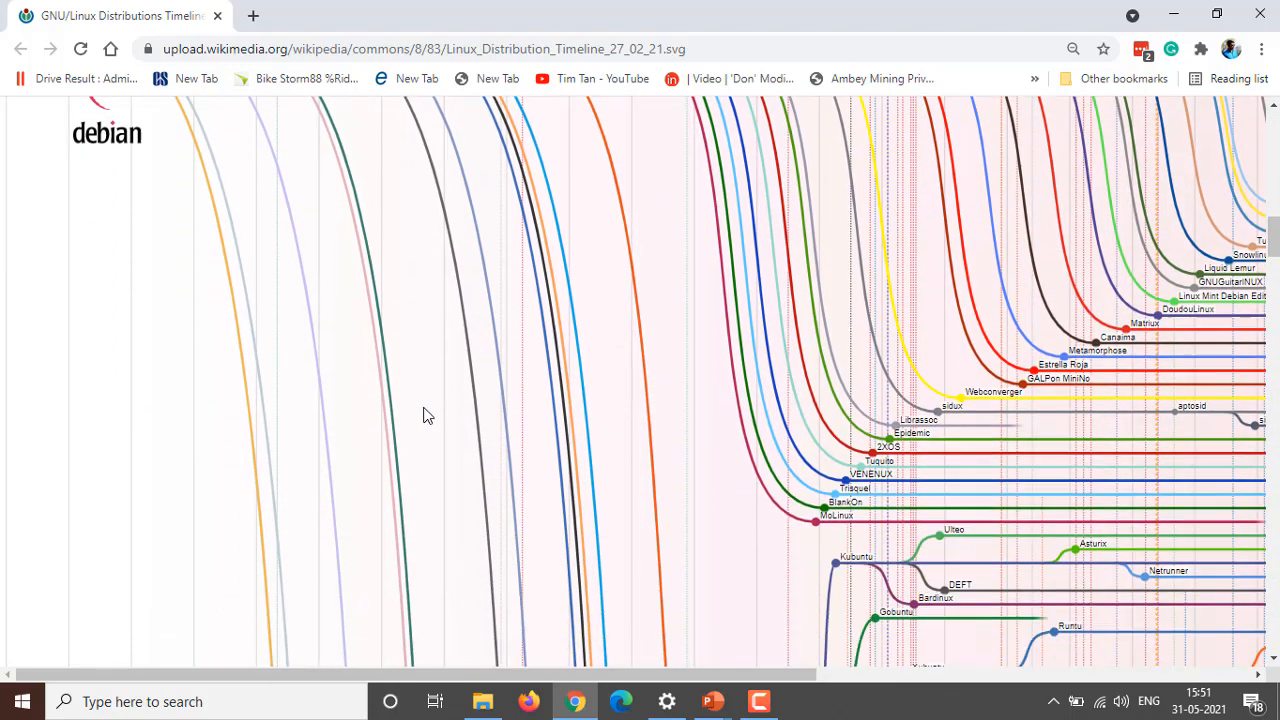
scroll("down", 3)
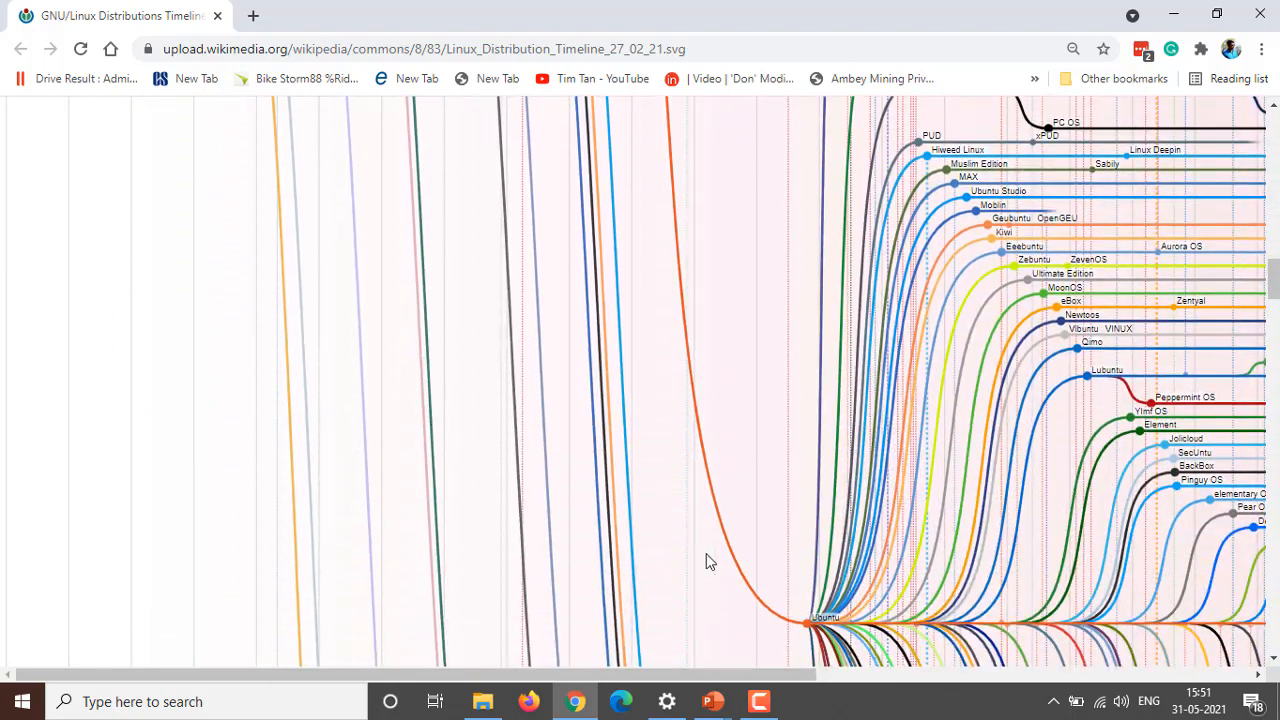
scroll("down", 3)
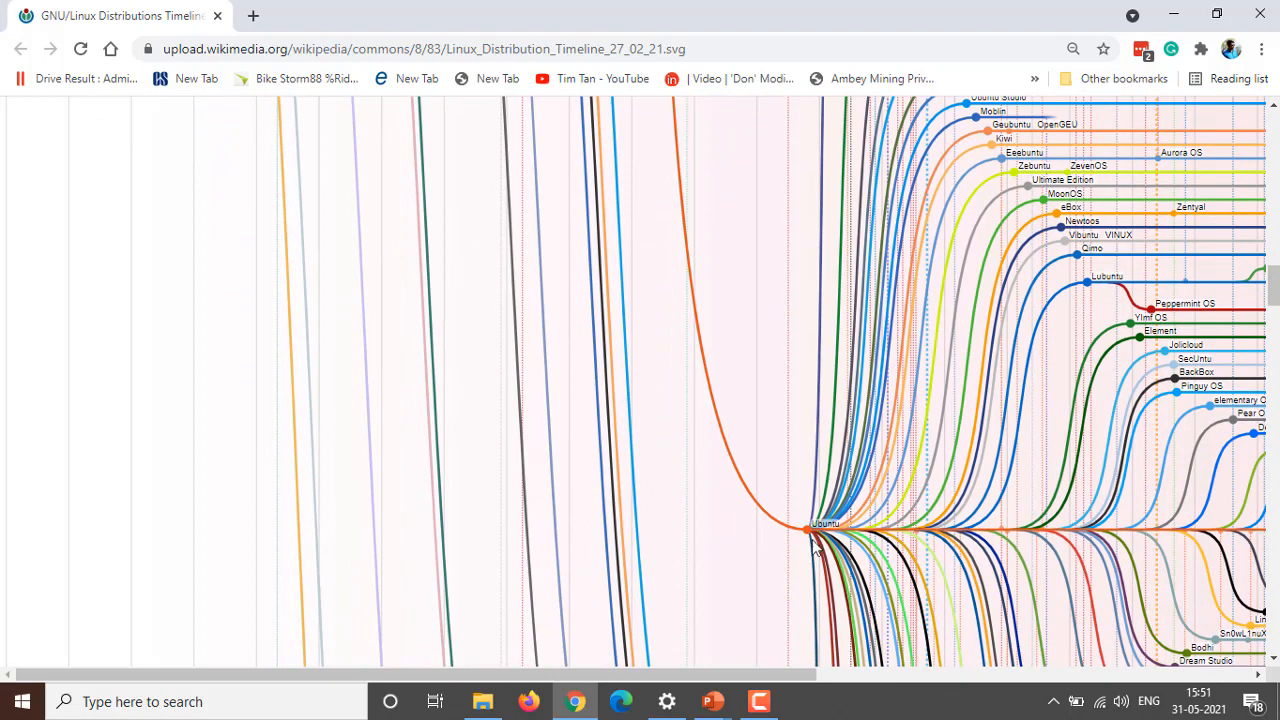
mouse_move(782, 542)
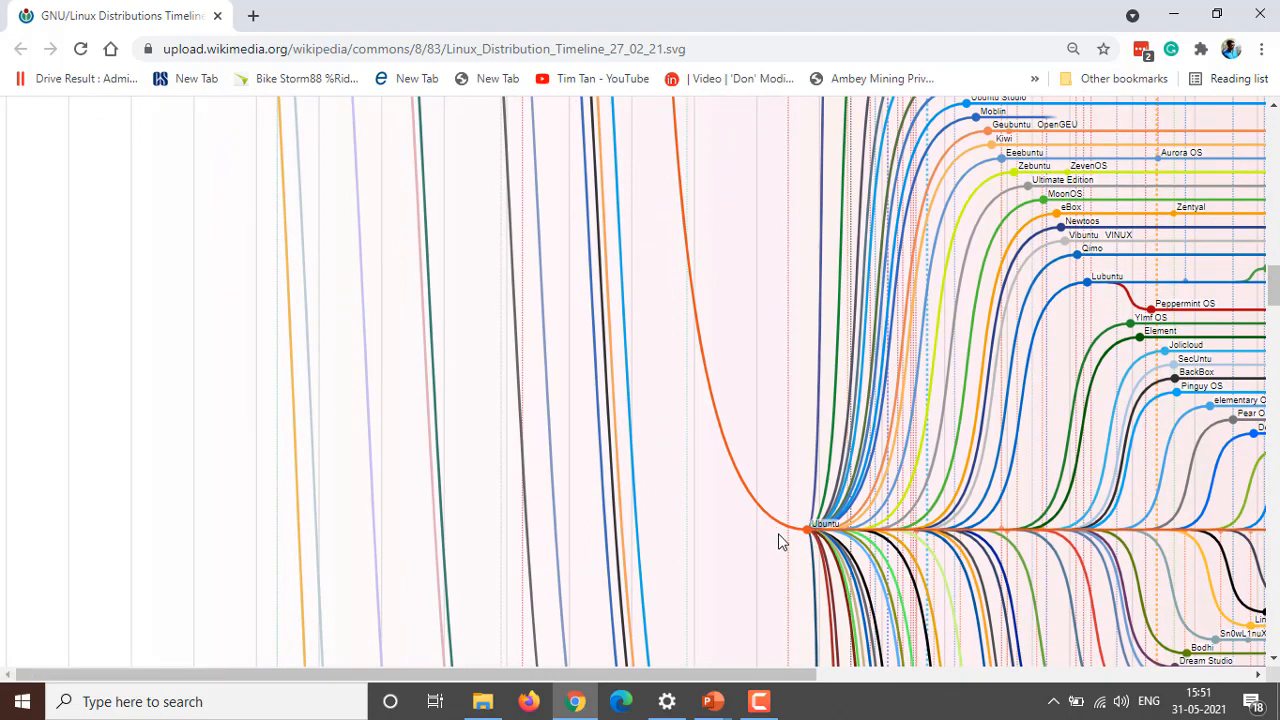
mouse_move(902, 575)
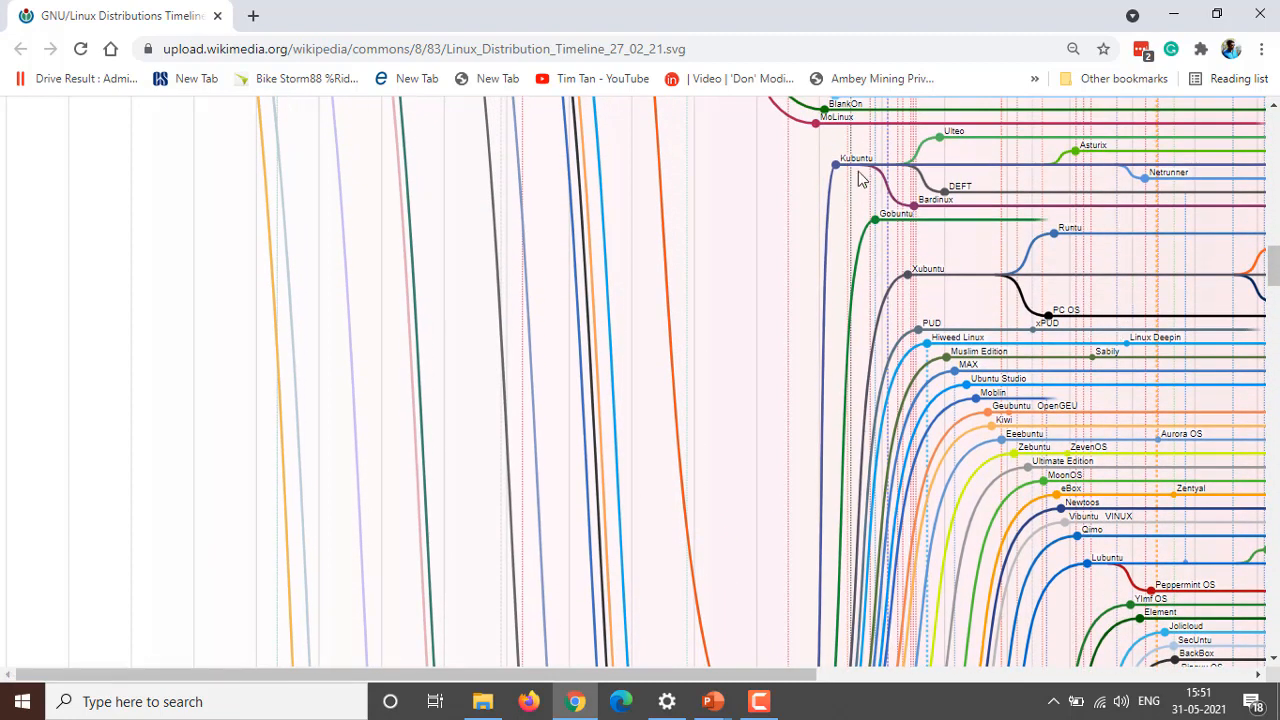
scroll("down", 3)
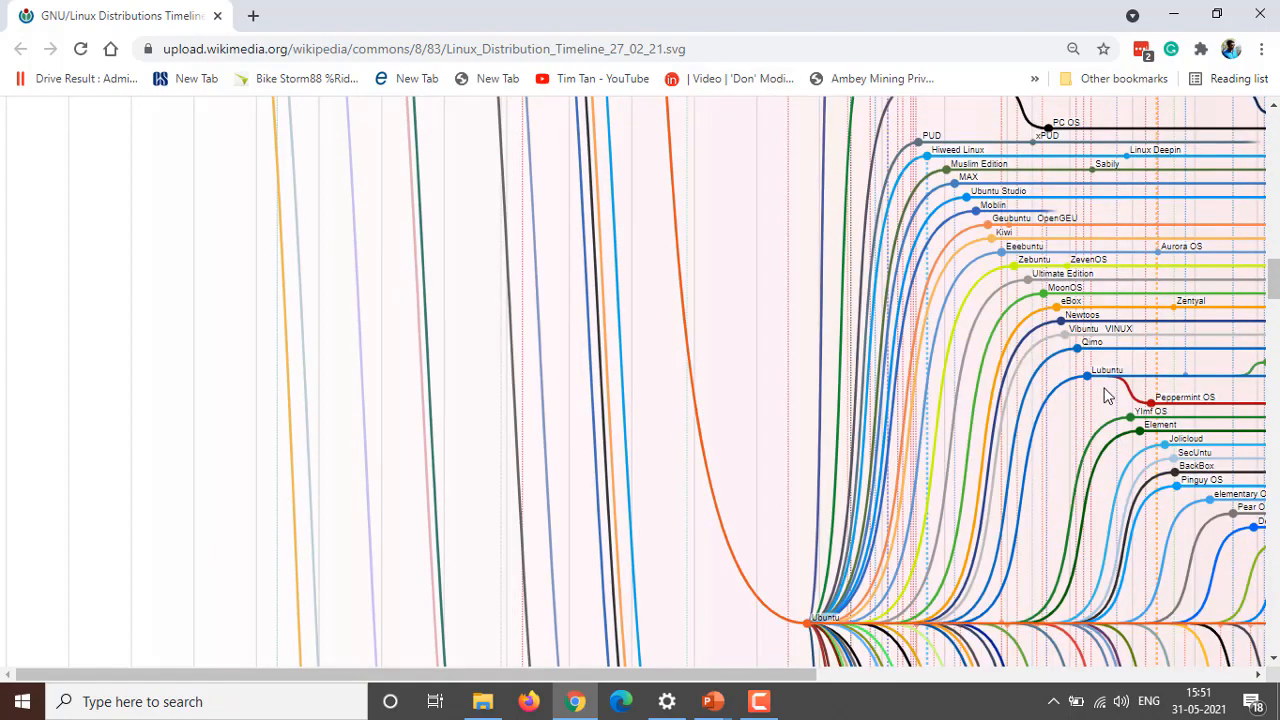
scroll("down", 3)
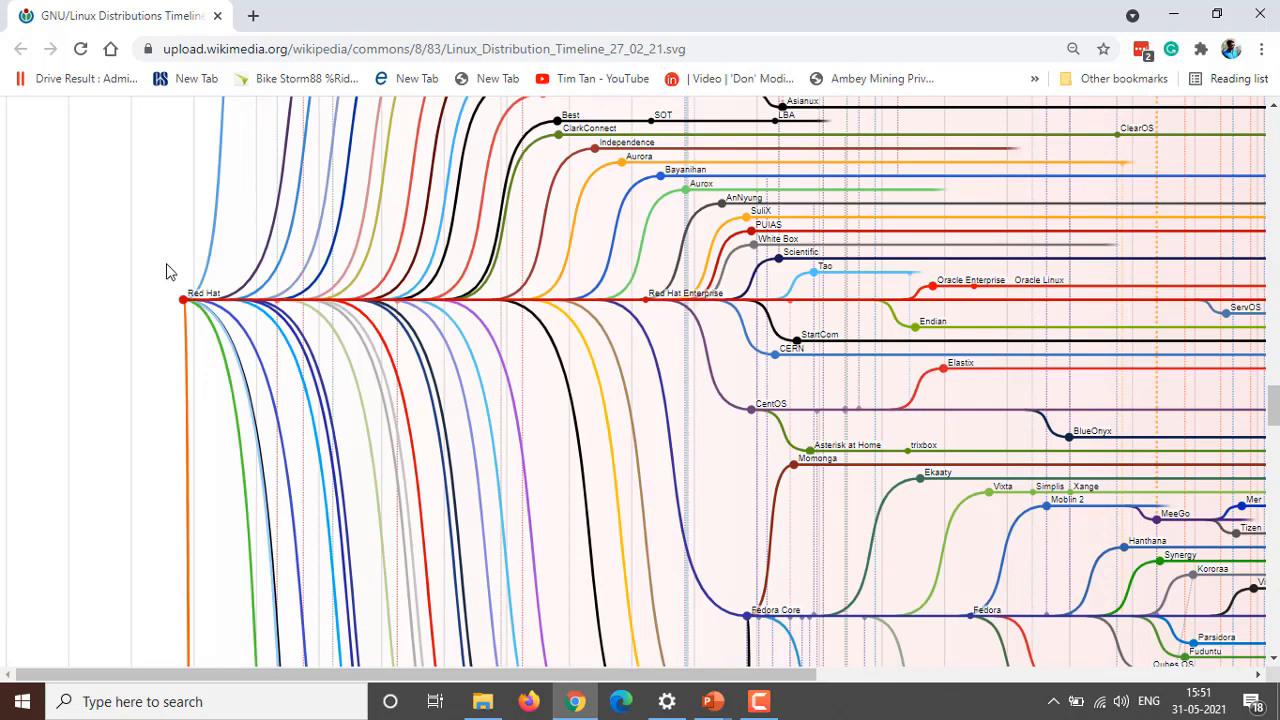
mouse_move(192, 300)
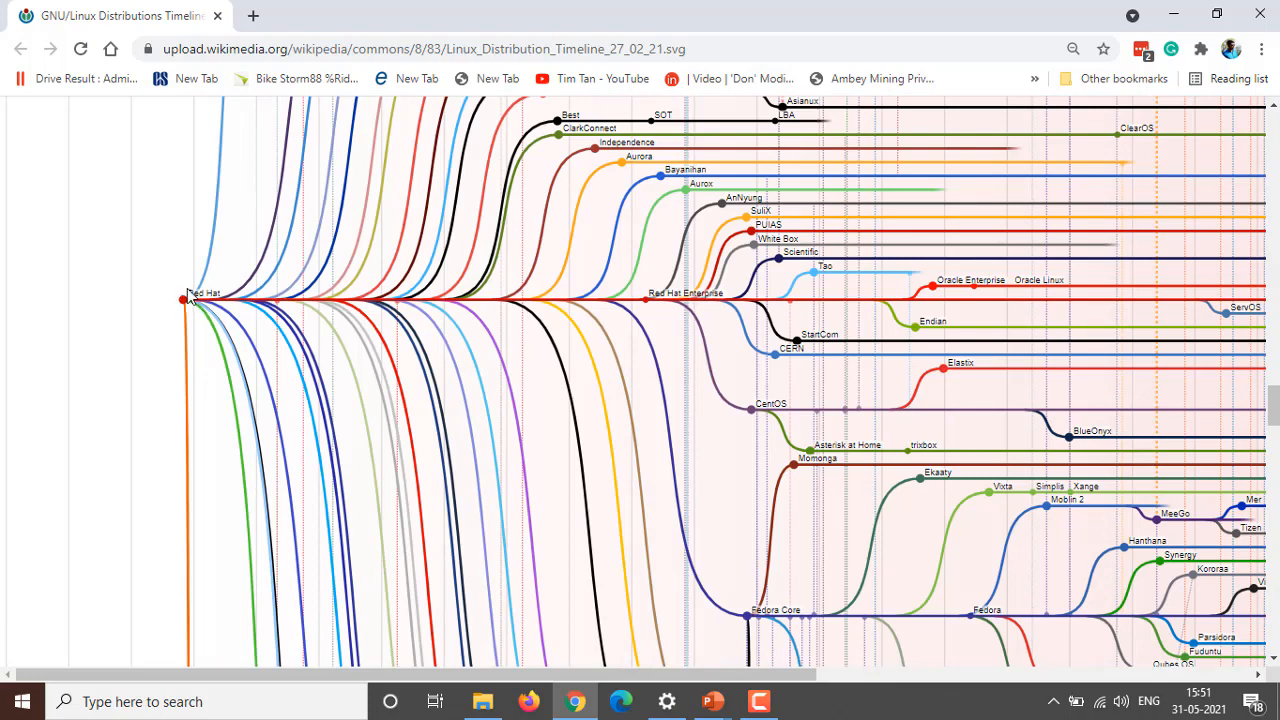
- Scroll through the Red Hat branch of the timeline
scroll("up", 3)
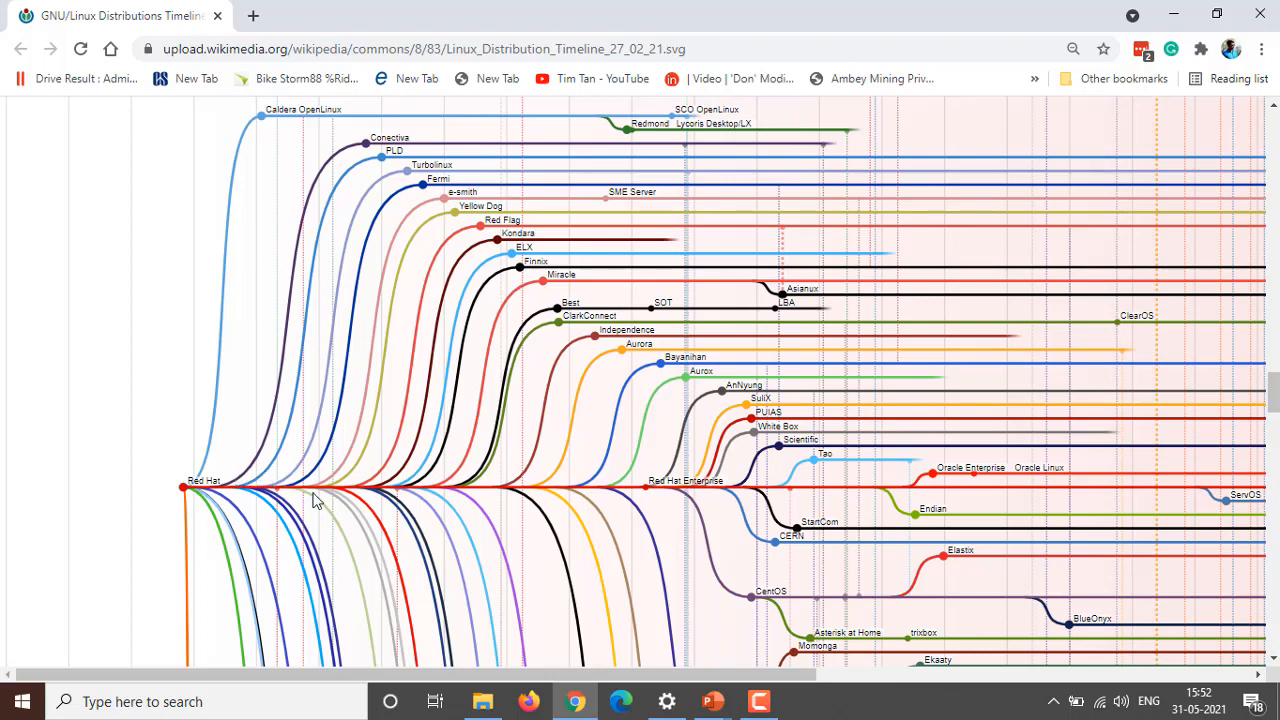
mouse_move(847, 430)
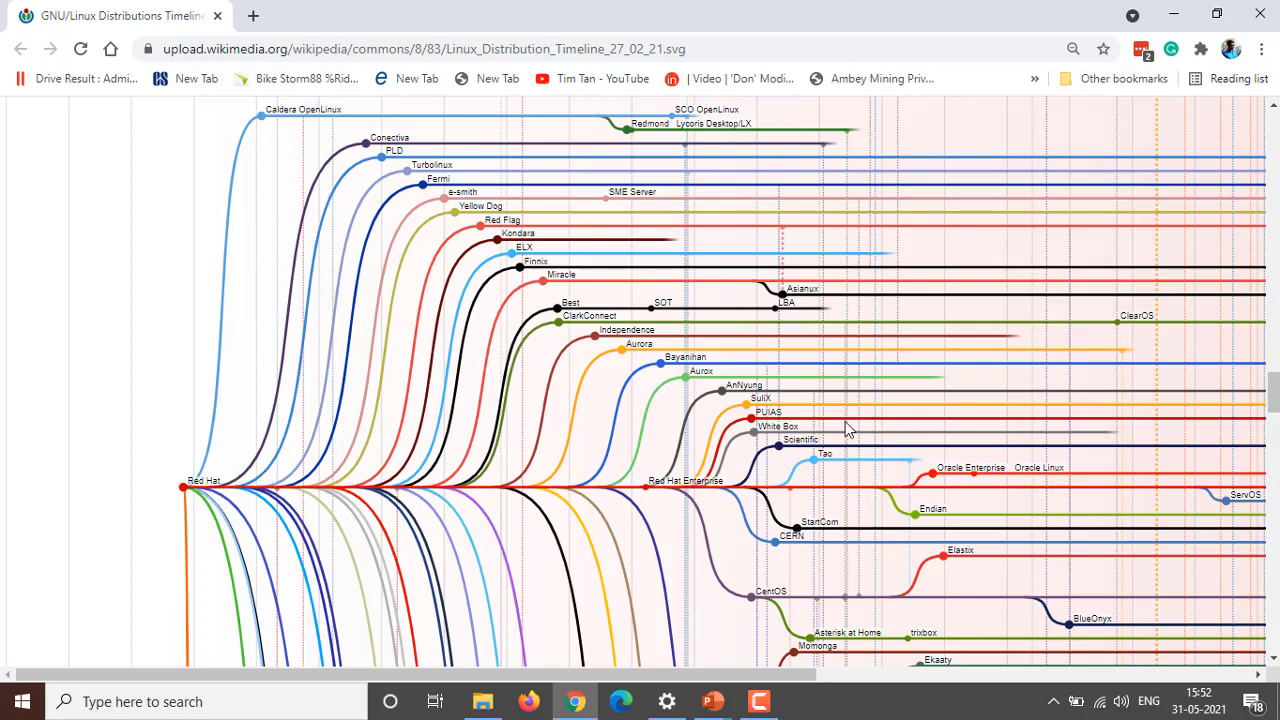
scroll("down", 3)
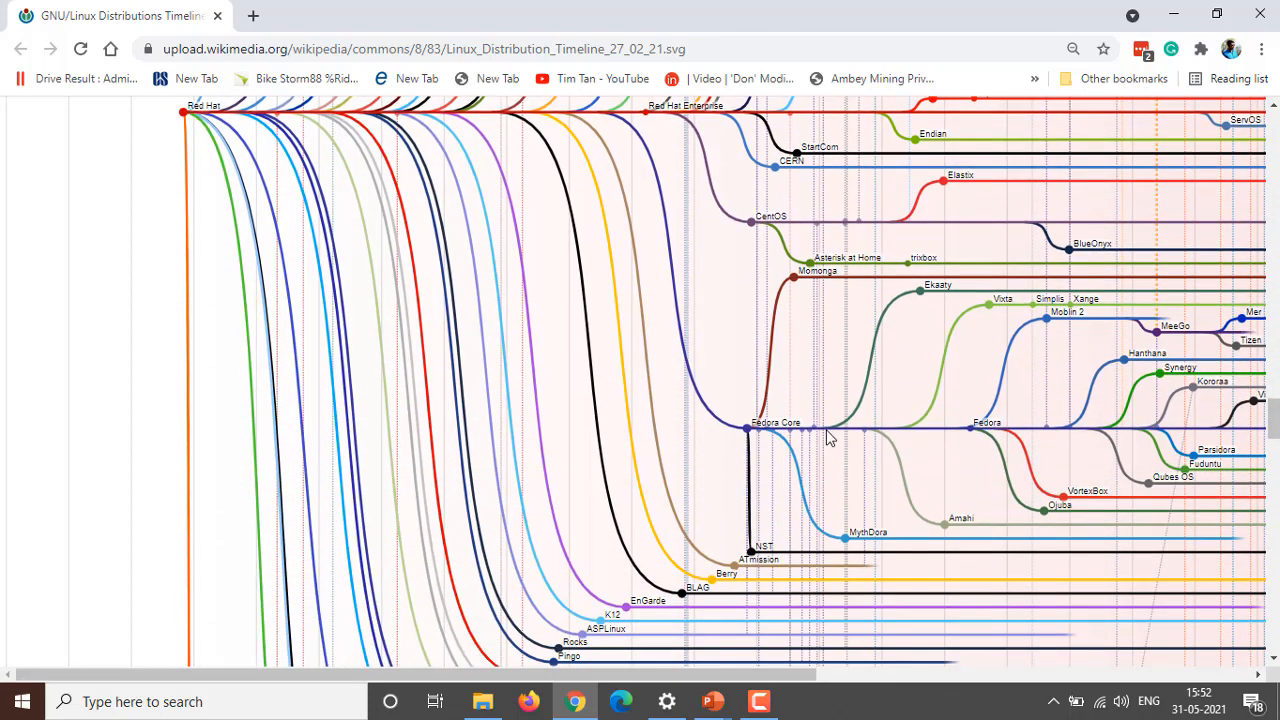
scroll("down", 3)
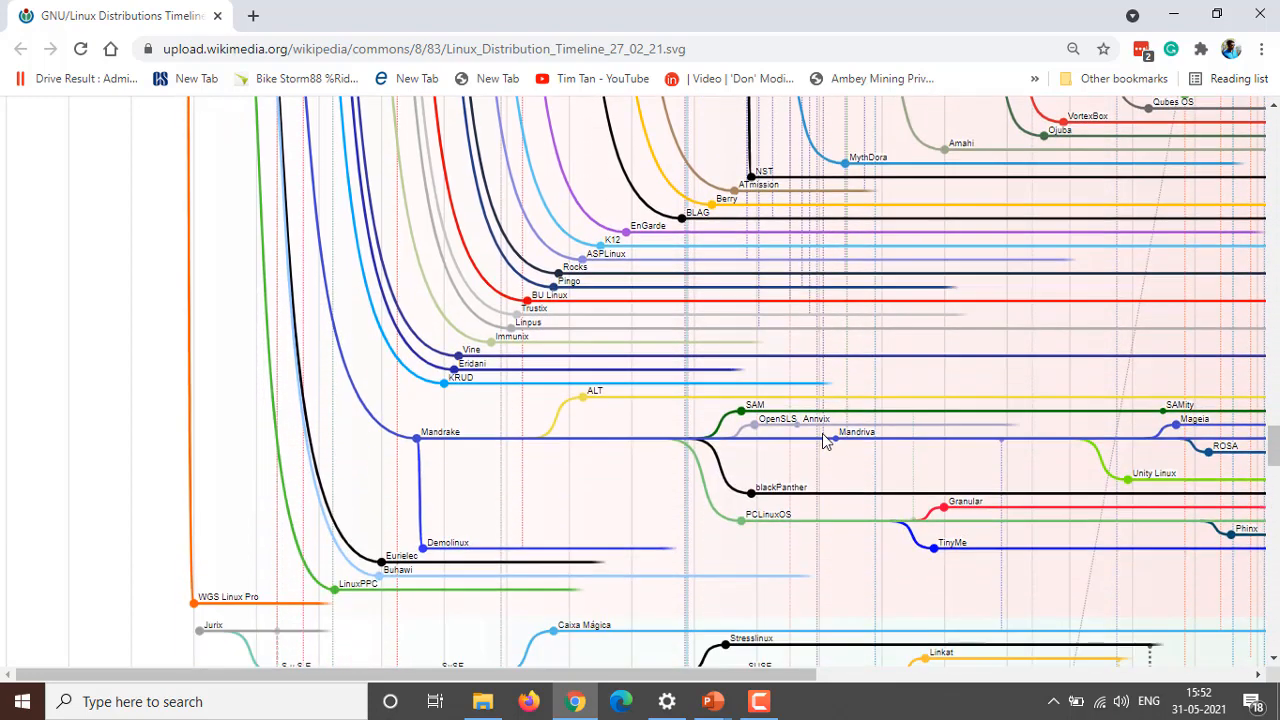
scroll("up", 3)
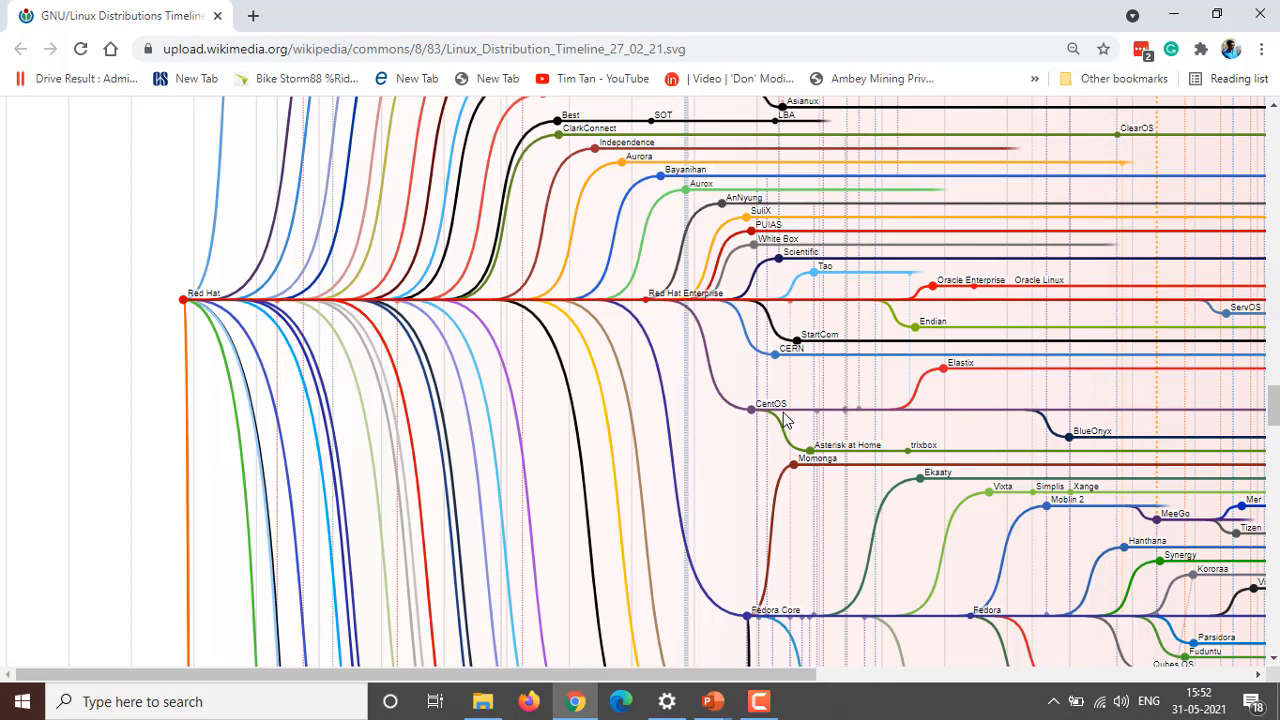
mouse_move(750, 412)
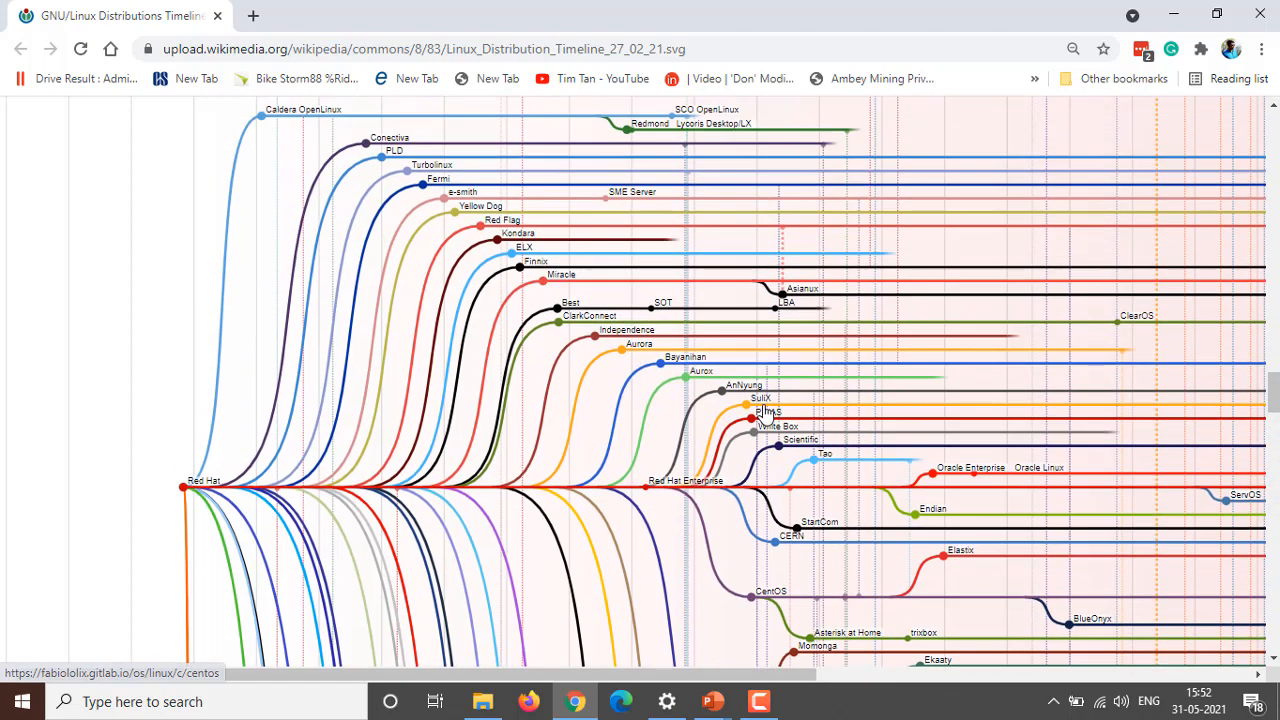
scroll("down", 3)
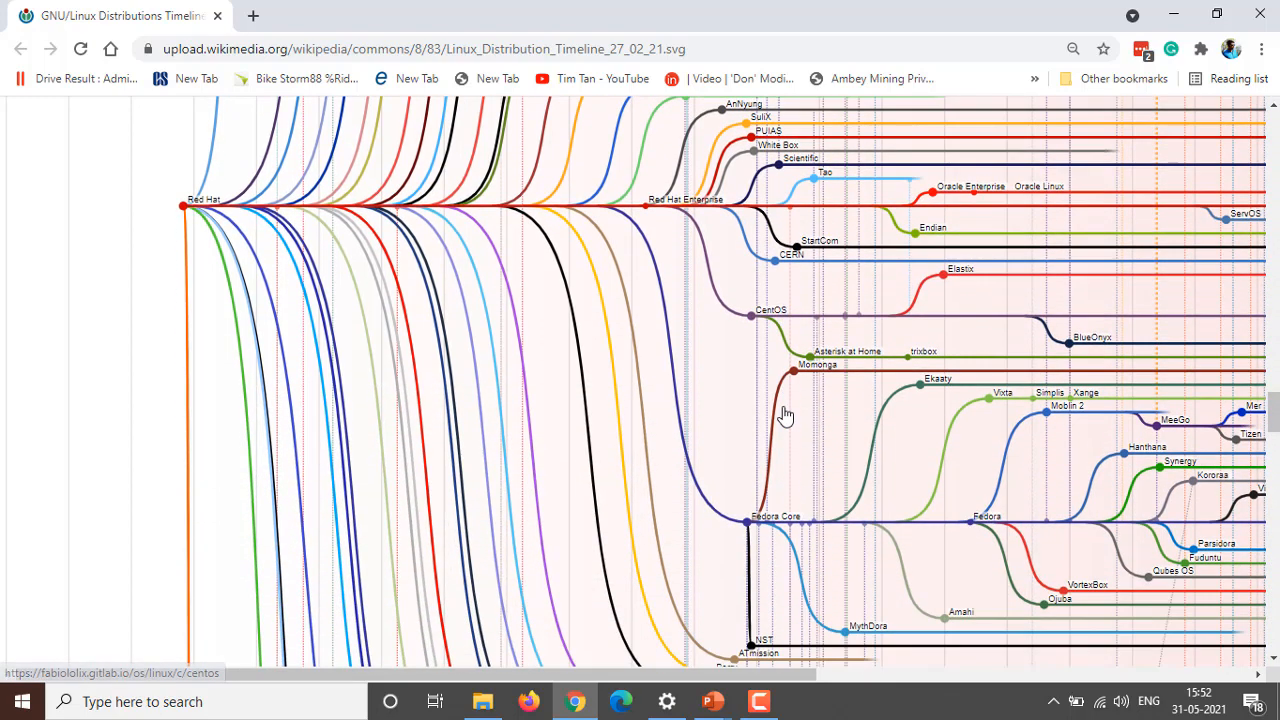
- Scroll down and sideways through Fedora Core offshoots and BLAG, Rocks, KRUD and Vine
scroll("down", 3)
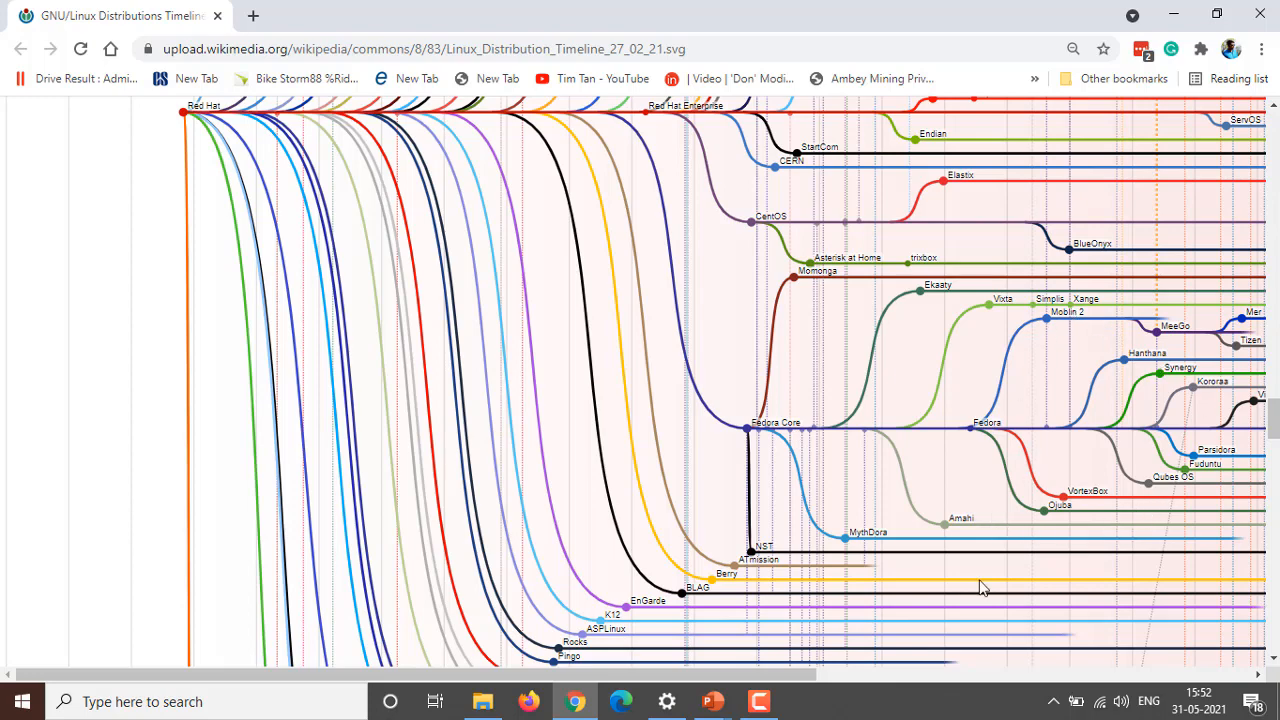
scroll("right", 3)
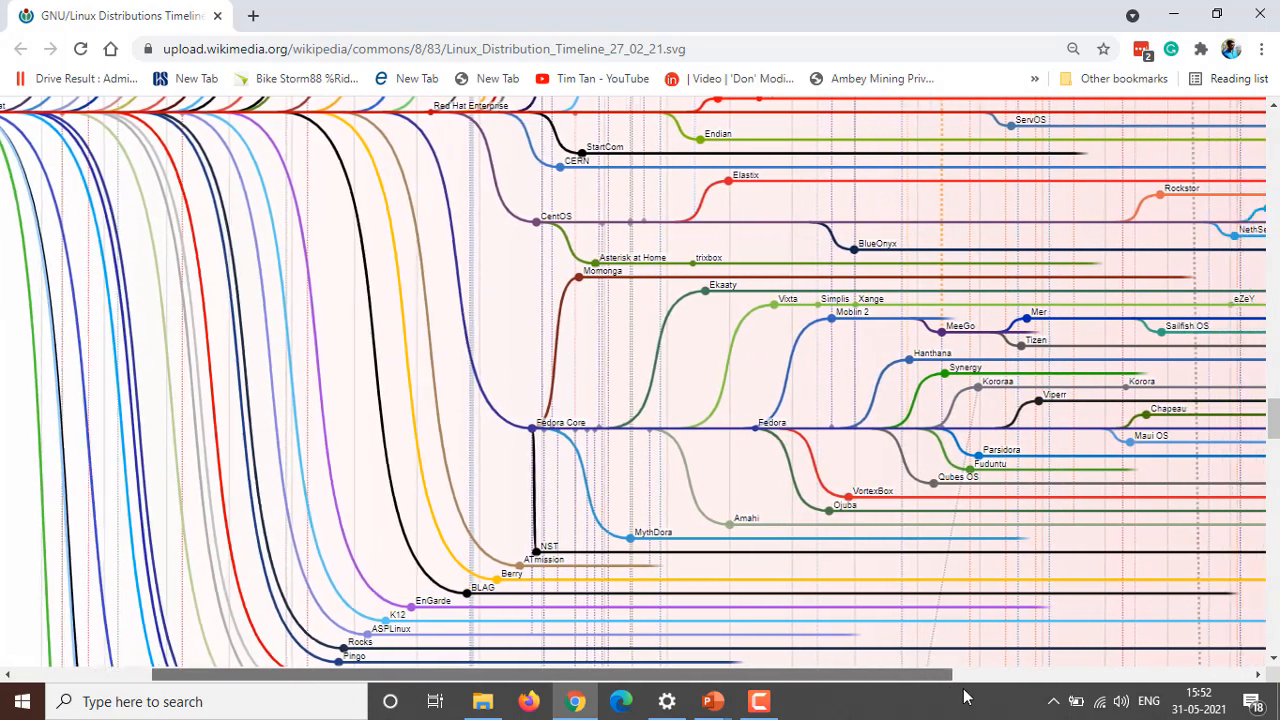
scroll("right", 3)
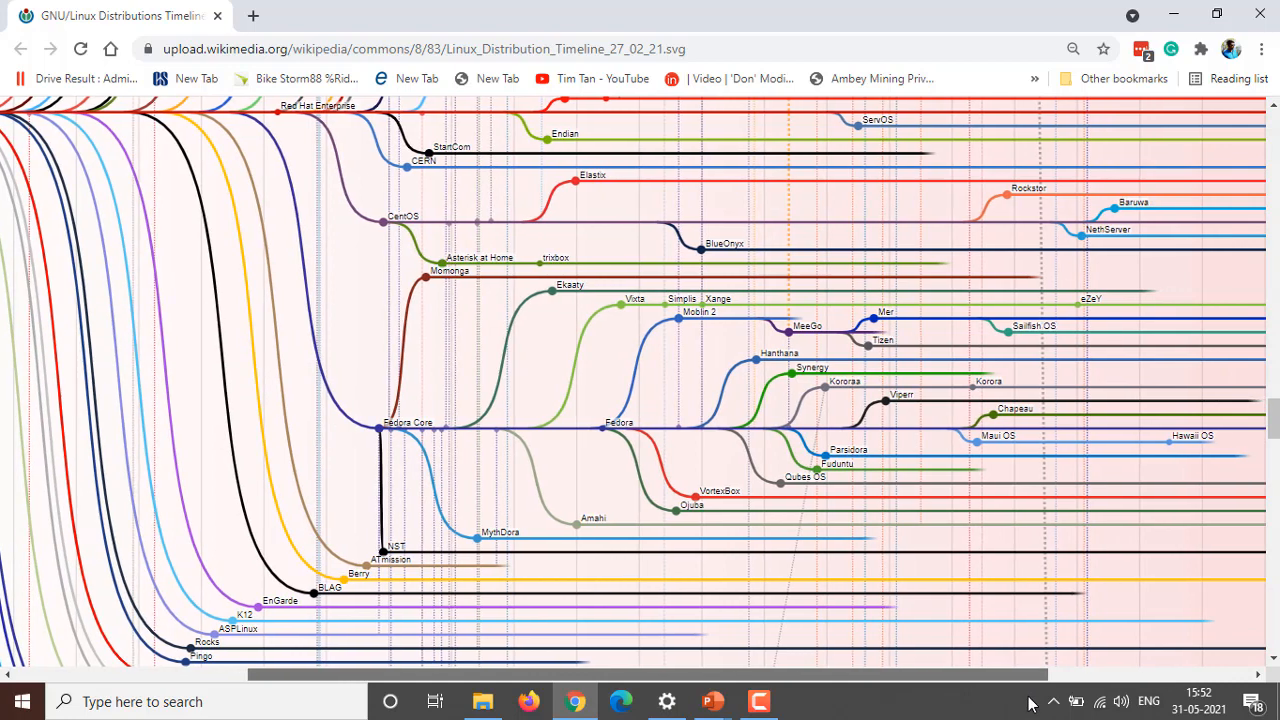
scroll("left", 3)
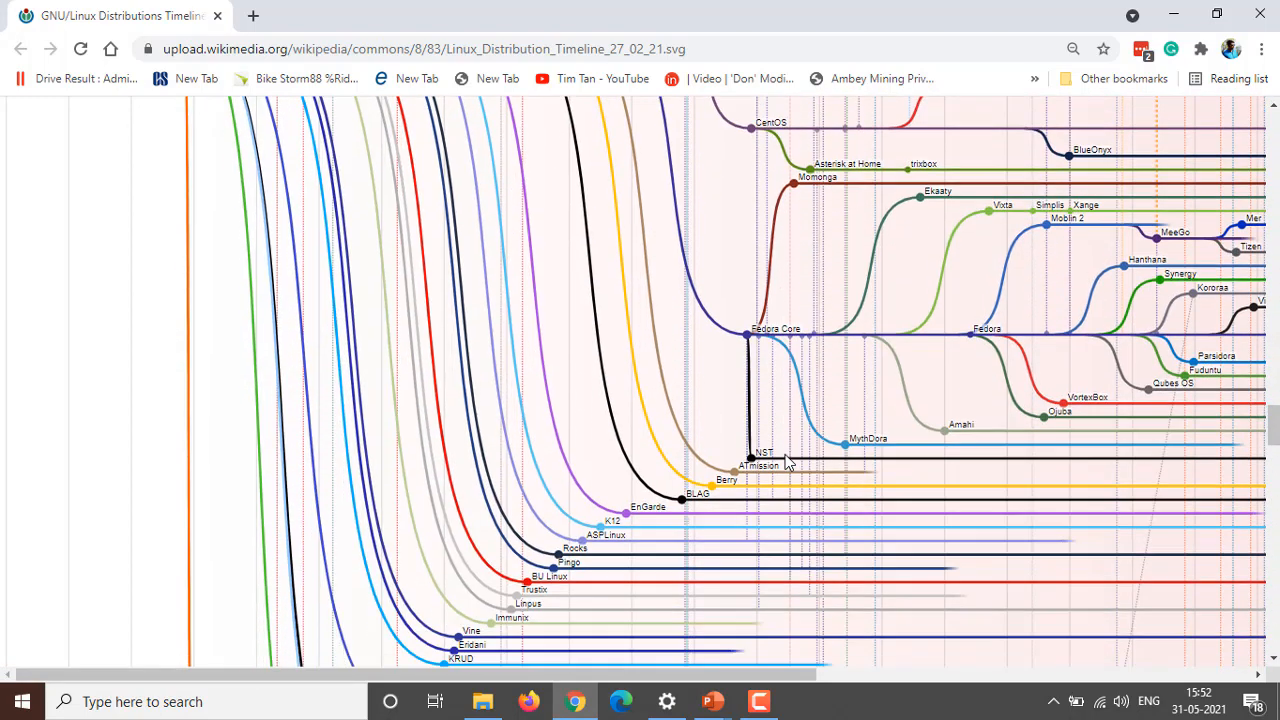
scroll("down", 3)
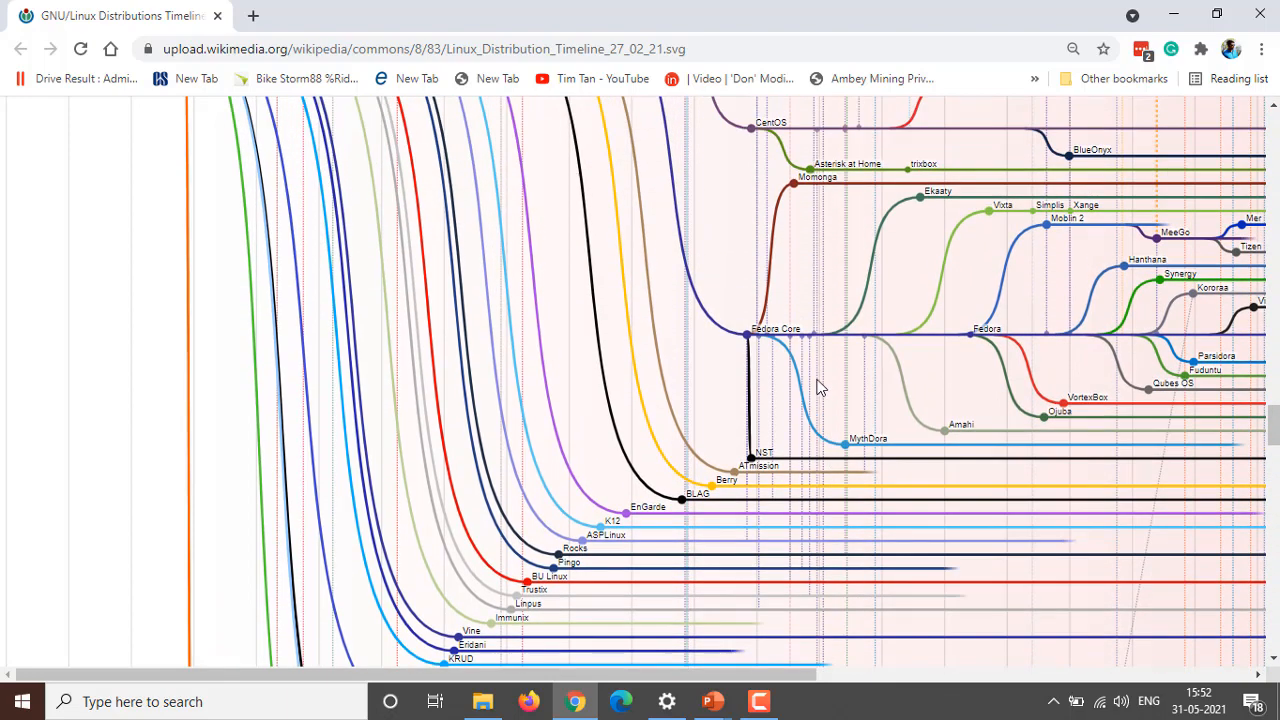
- Scroll down past the Mandrake, SuSE and Gentoo branches
scroll("down", 3)
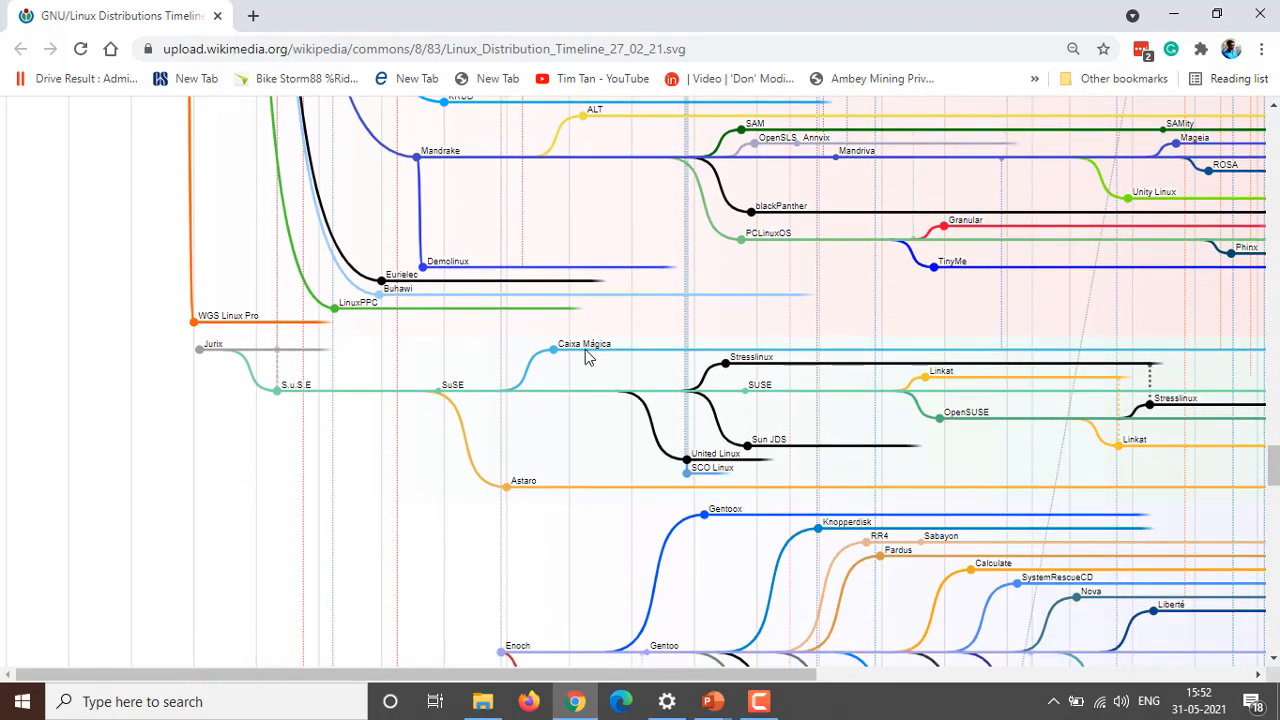
scroll("down", 3)
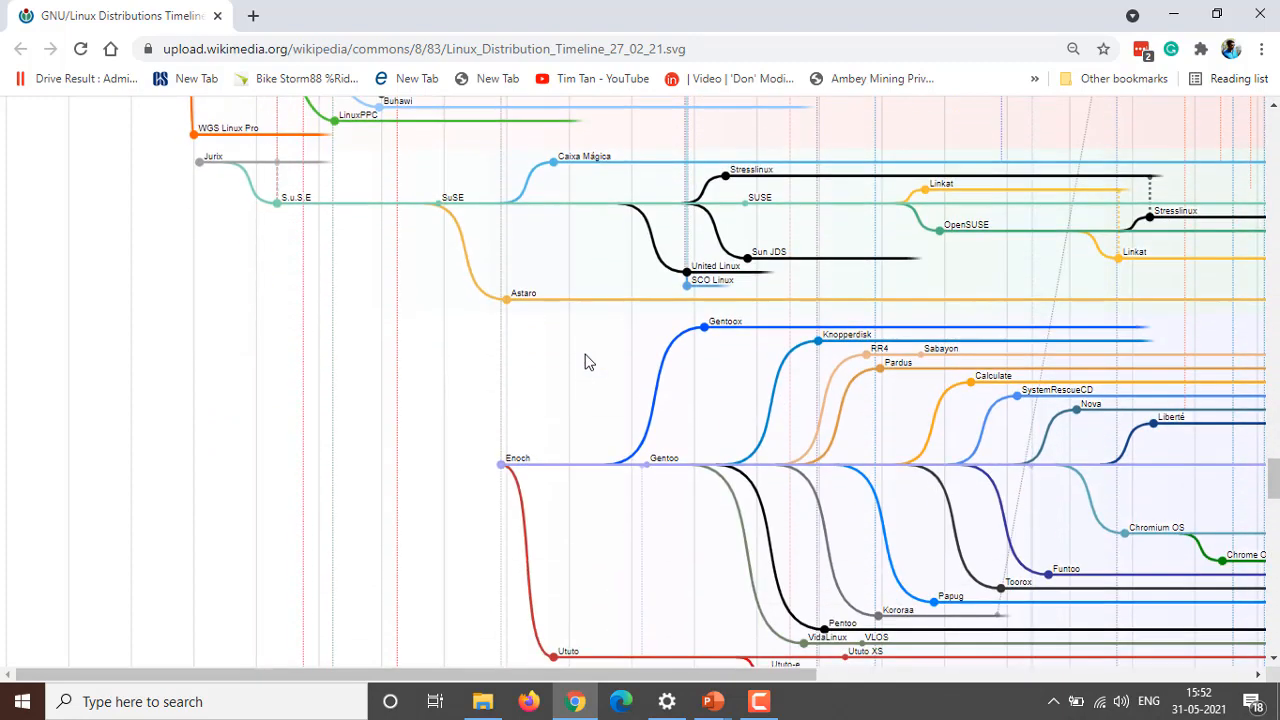
scroll("down", 3)
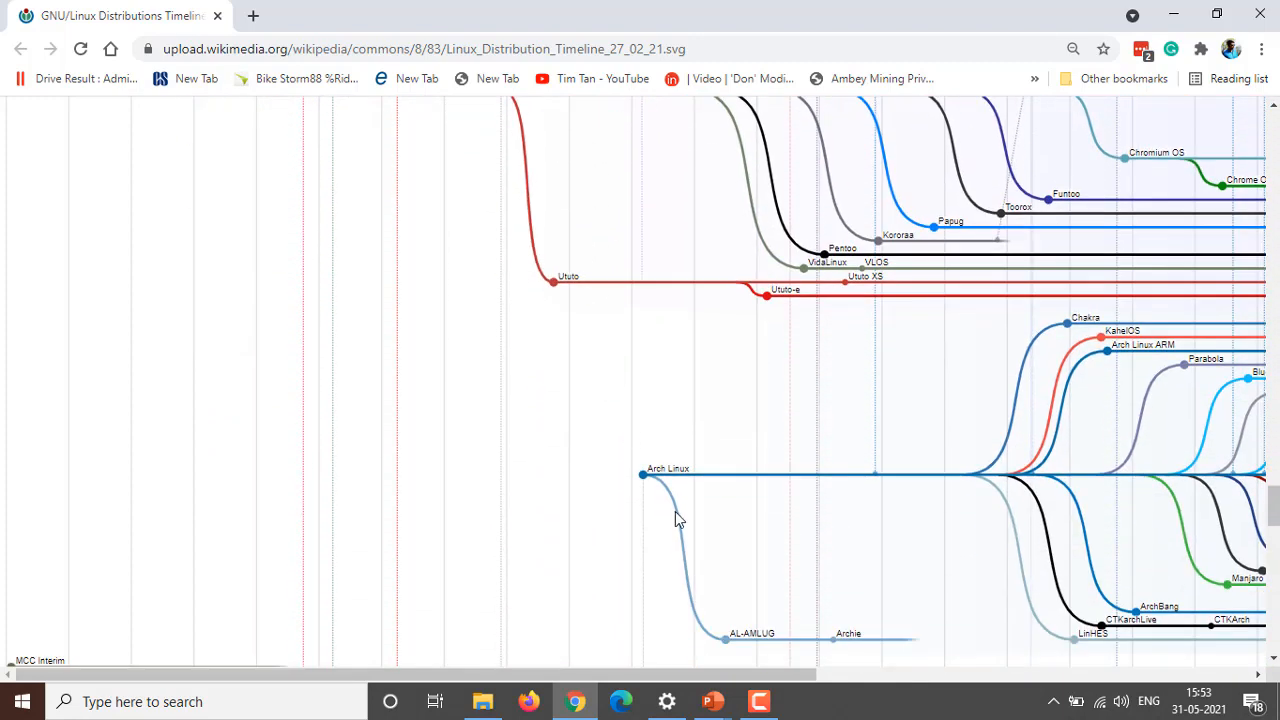
scroll("down", 3)
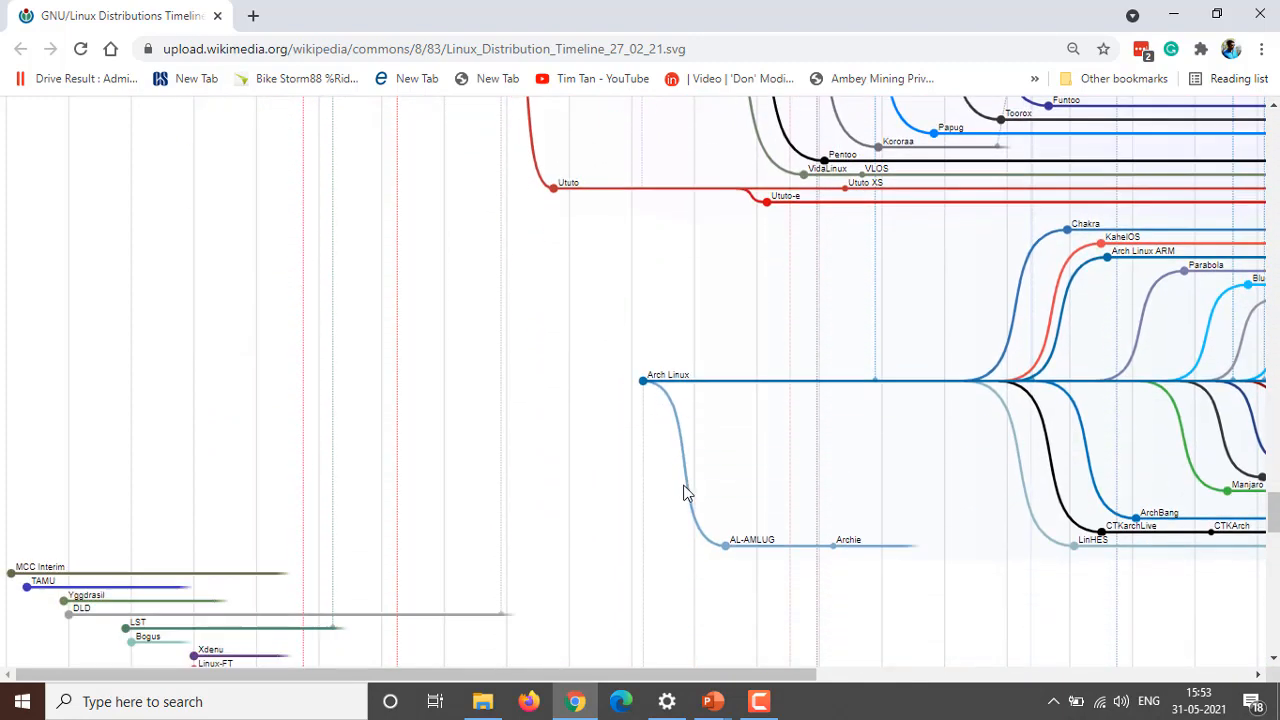
scroll("up", 3)
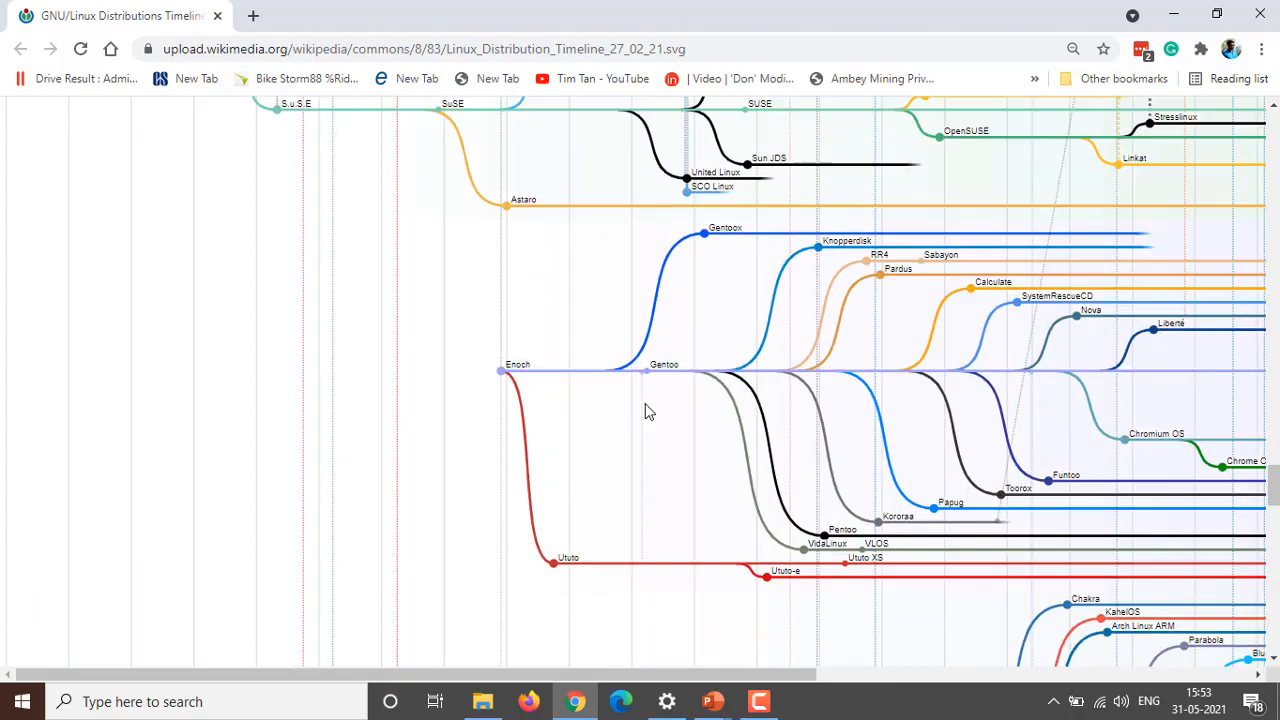
- Scroll down and left to Arch Linux, Knoppix and early distributions like Yggdrasil
scroll("down", 3)
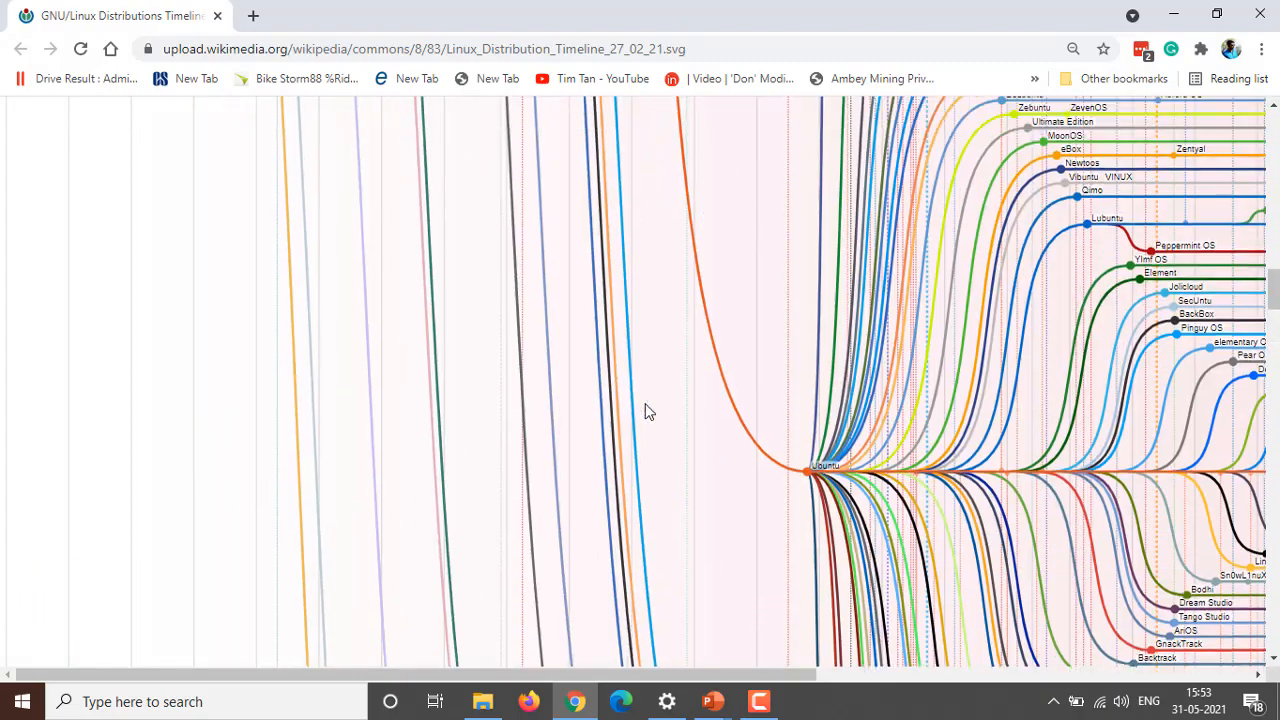
scroll("left", 3)
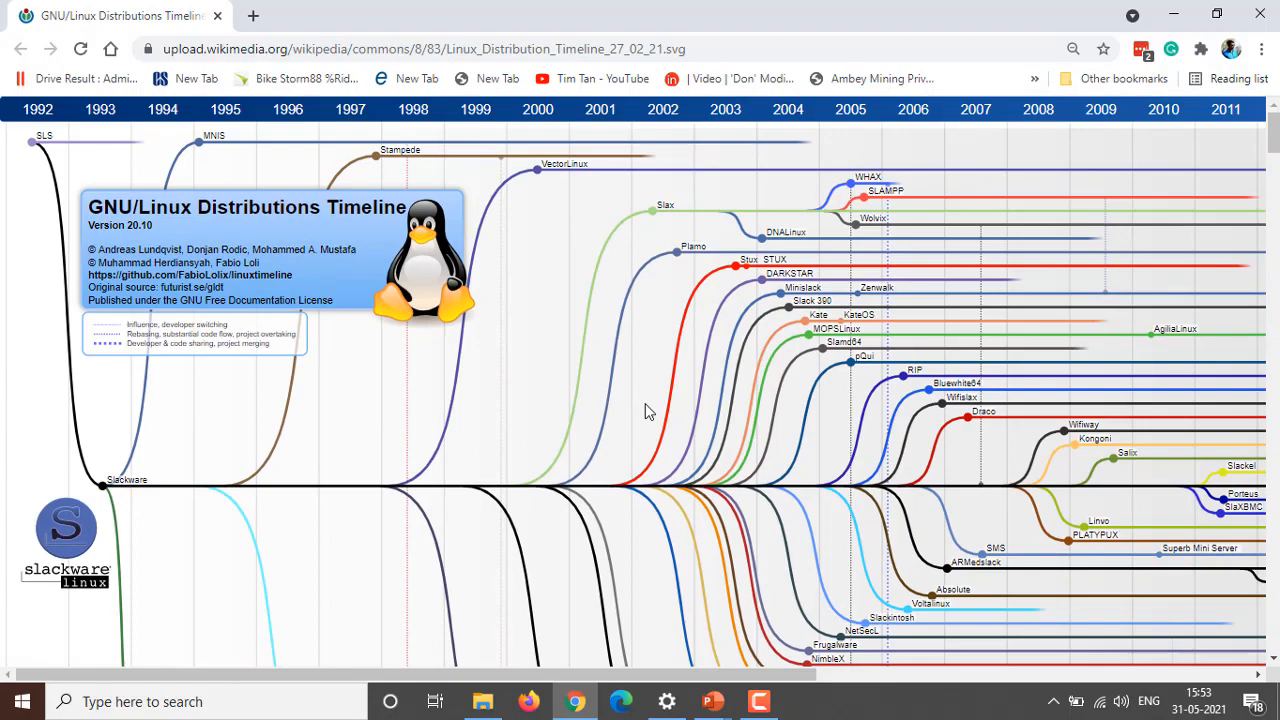
scroll("down", 3)
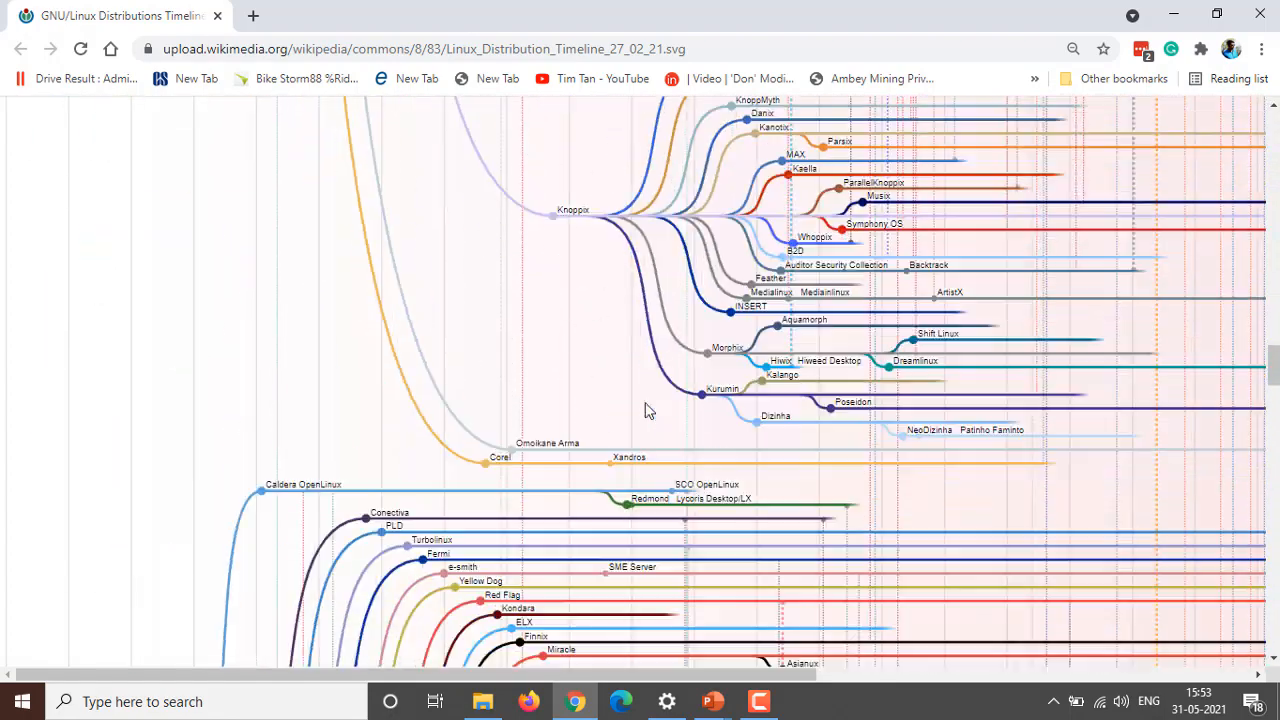
scroll("left", 3)
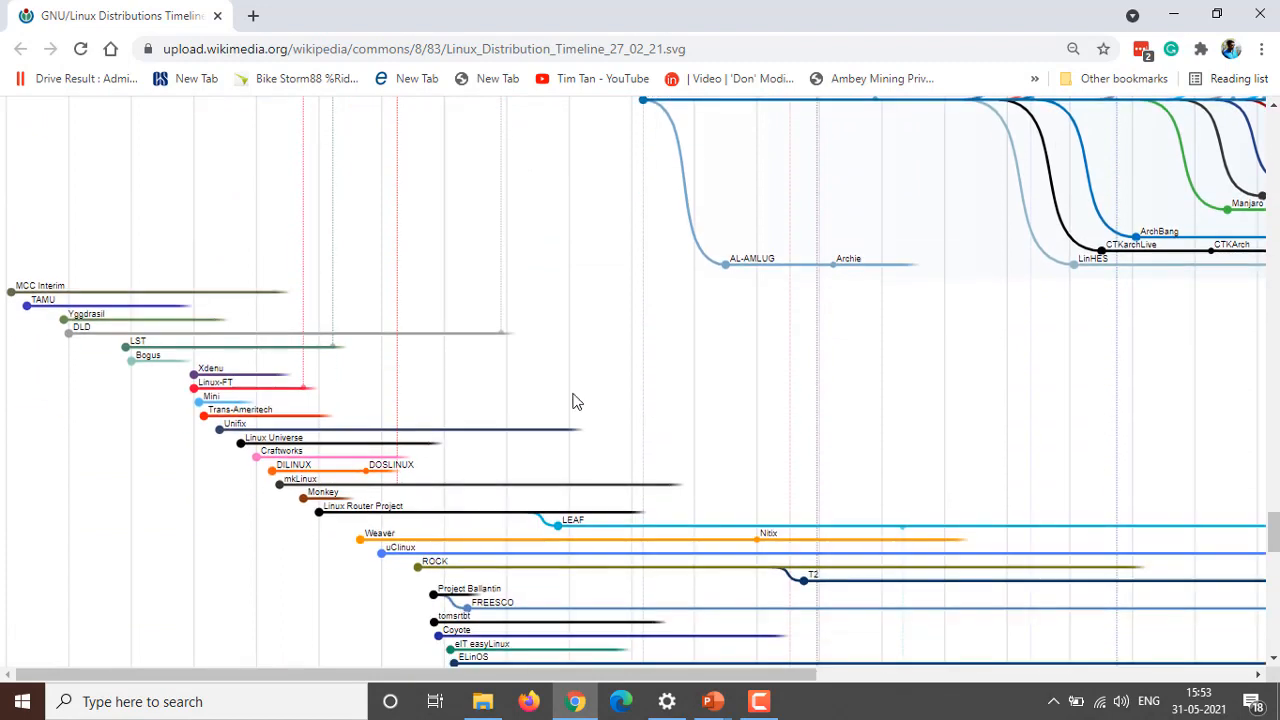
mouse_move(203, 420)
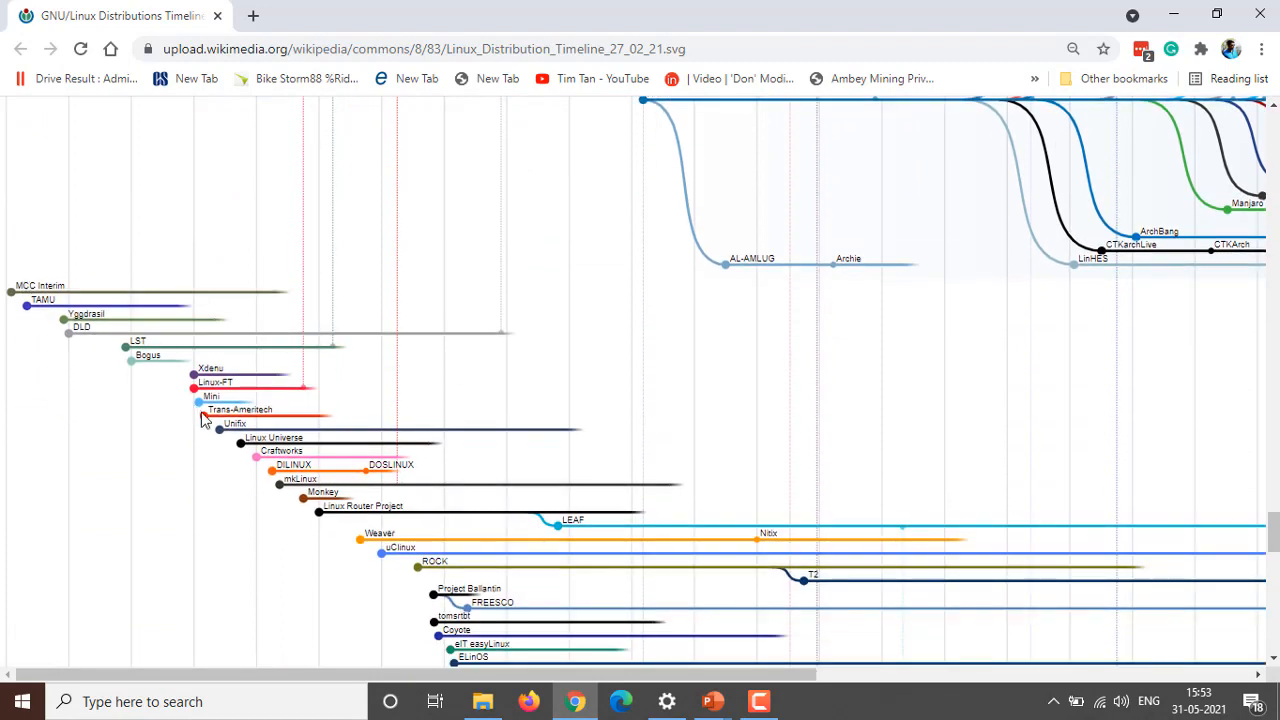
mouse_move(581, 551)
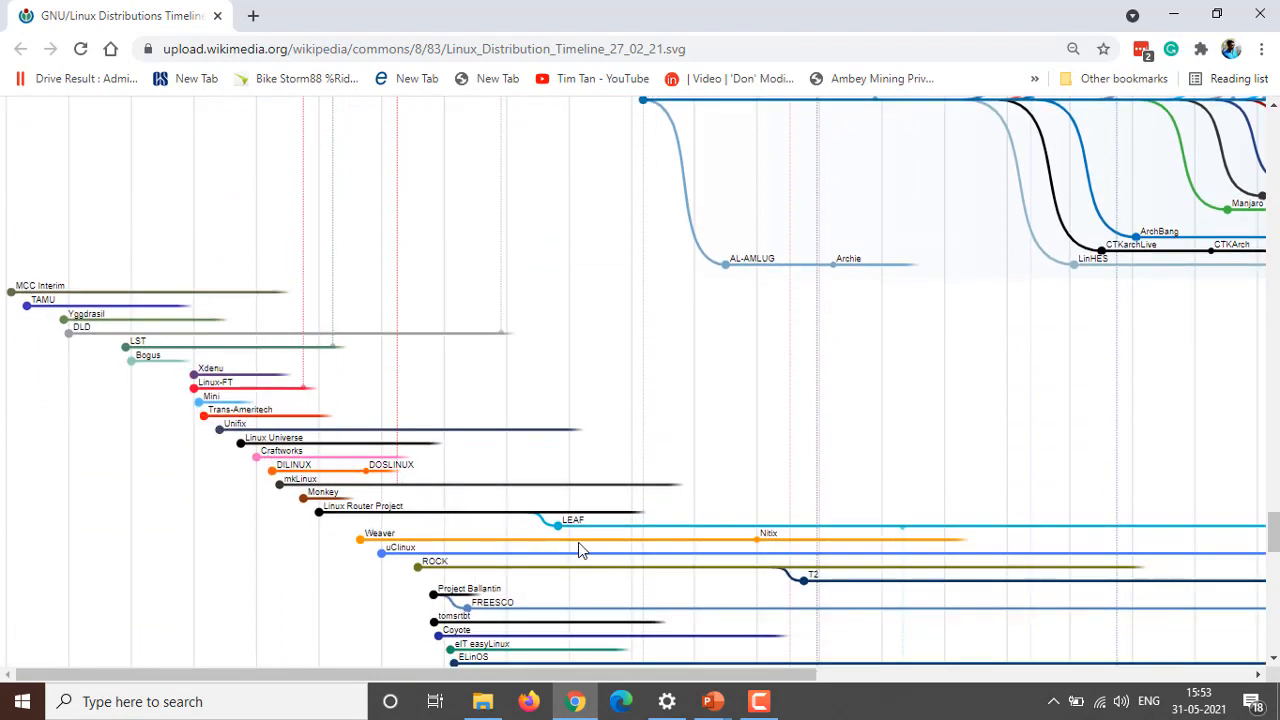
- Scroll past Tiny Core and webOS to Android and CyanogenMod above the years row
scroll("down", 3)
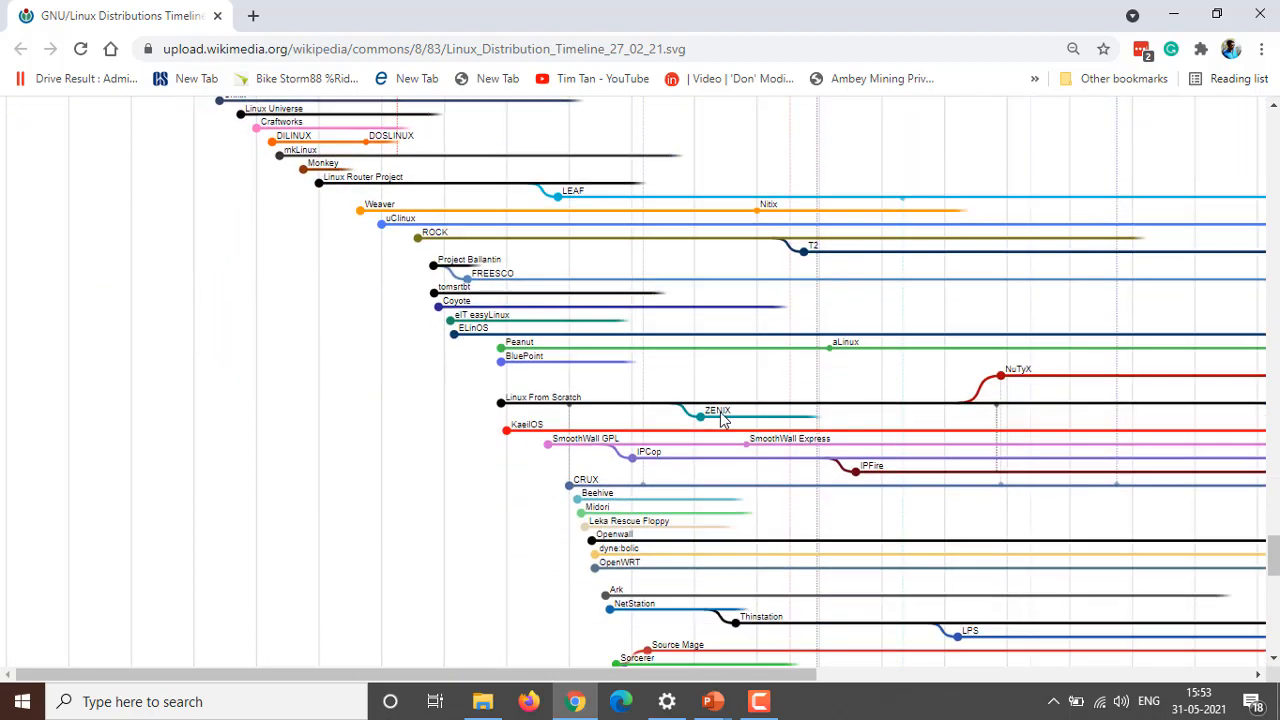
scroll("down", 3)
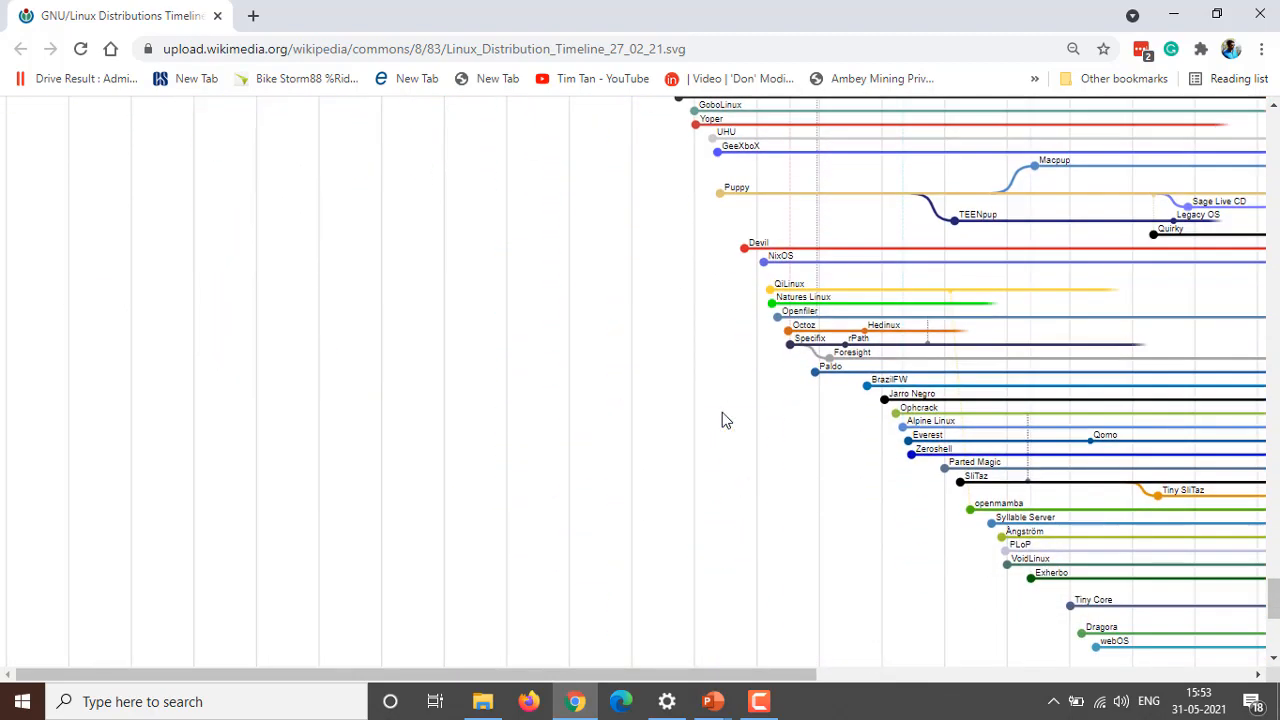
scroll("down", 3)
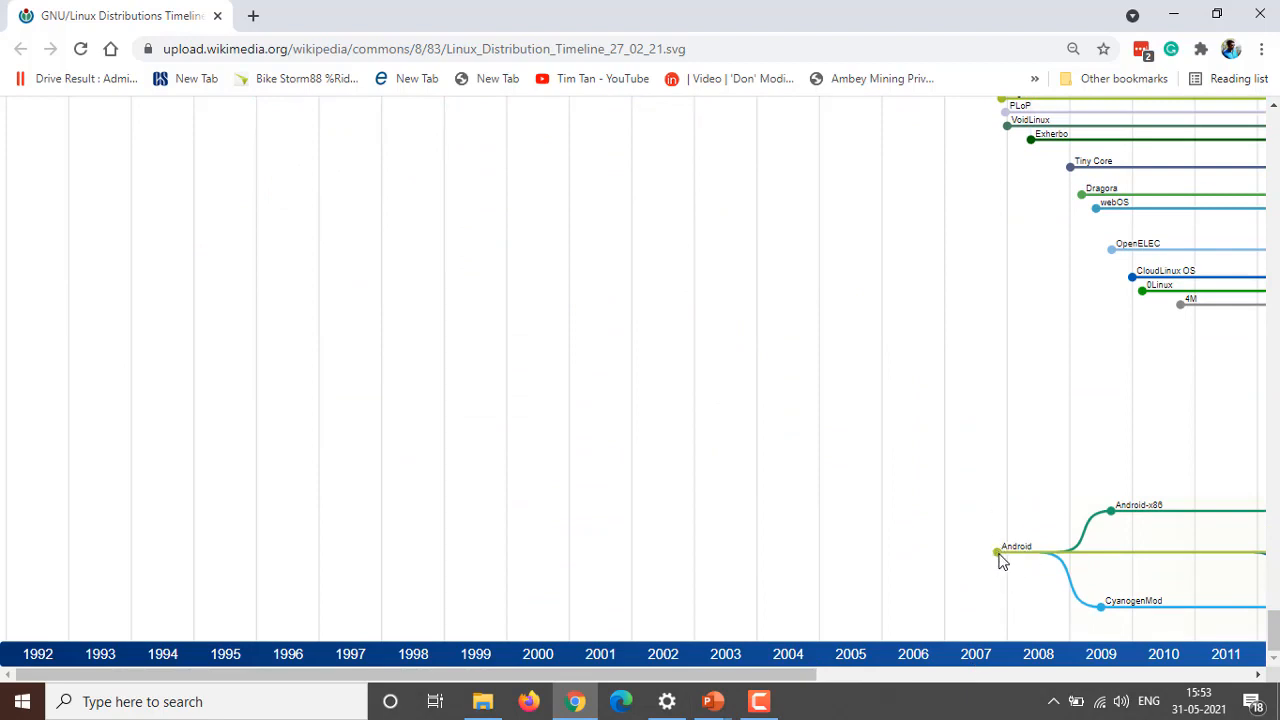
- Scroll right to the 2021 column and up to the NuTyX and IPFire branches
scroll("right", 3)
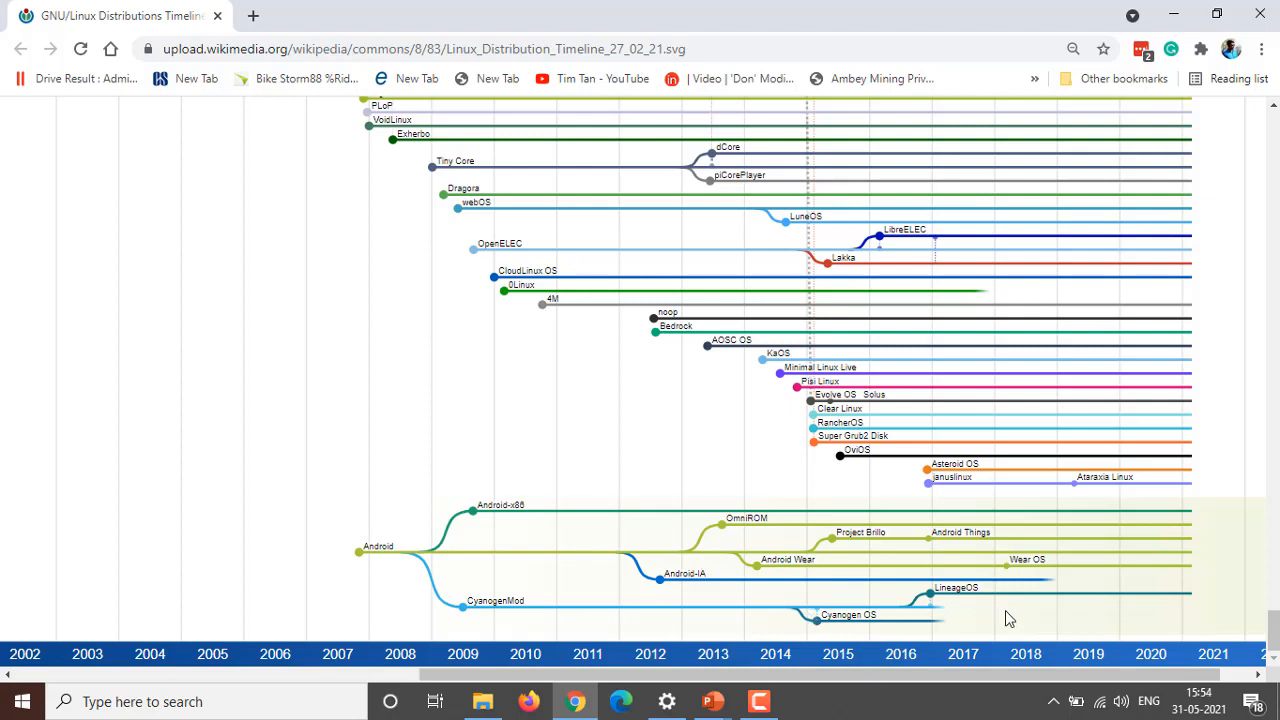
mouse_move(892, 597)
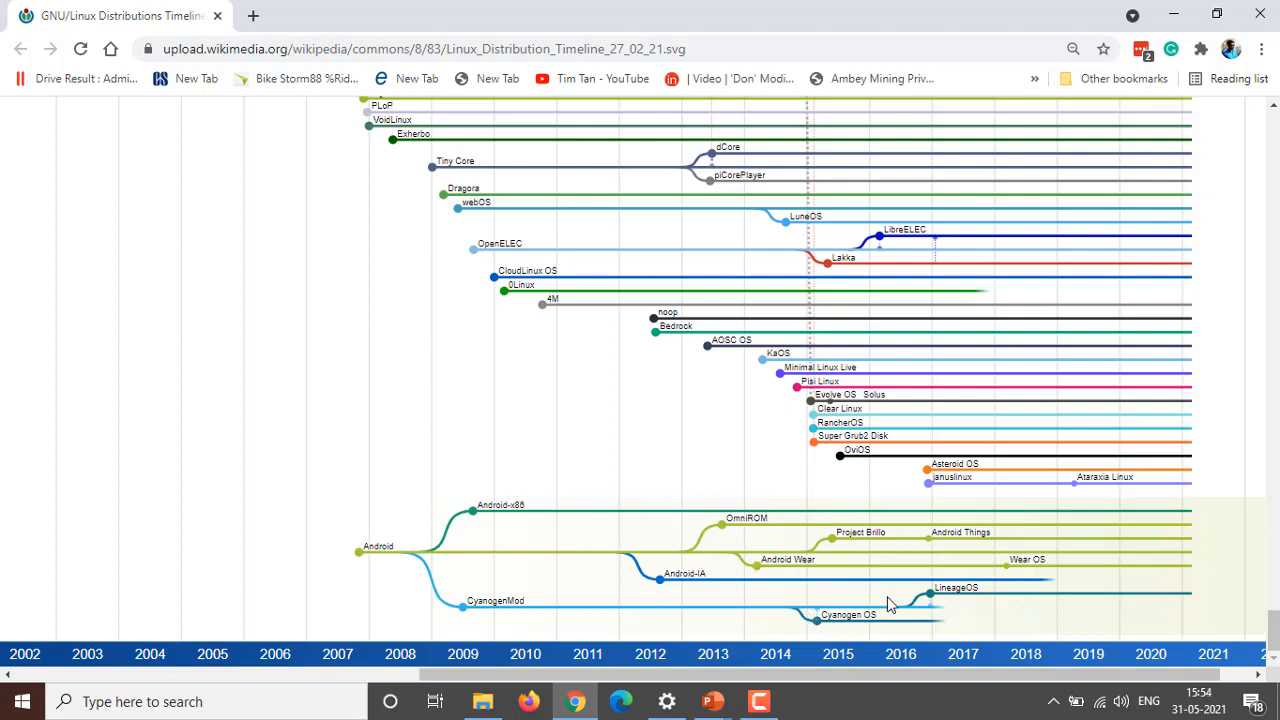
mouse_move(958, 622)
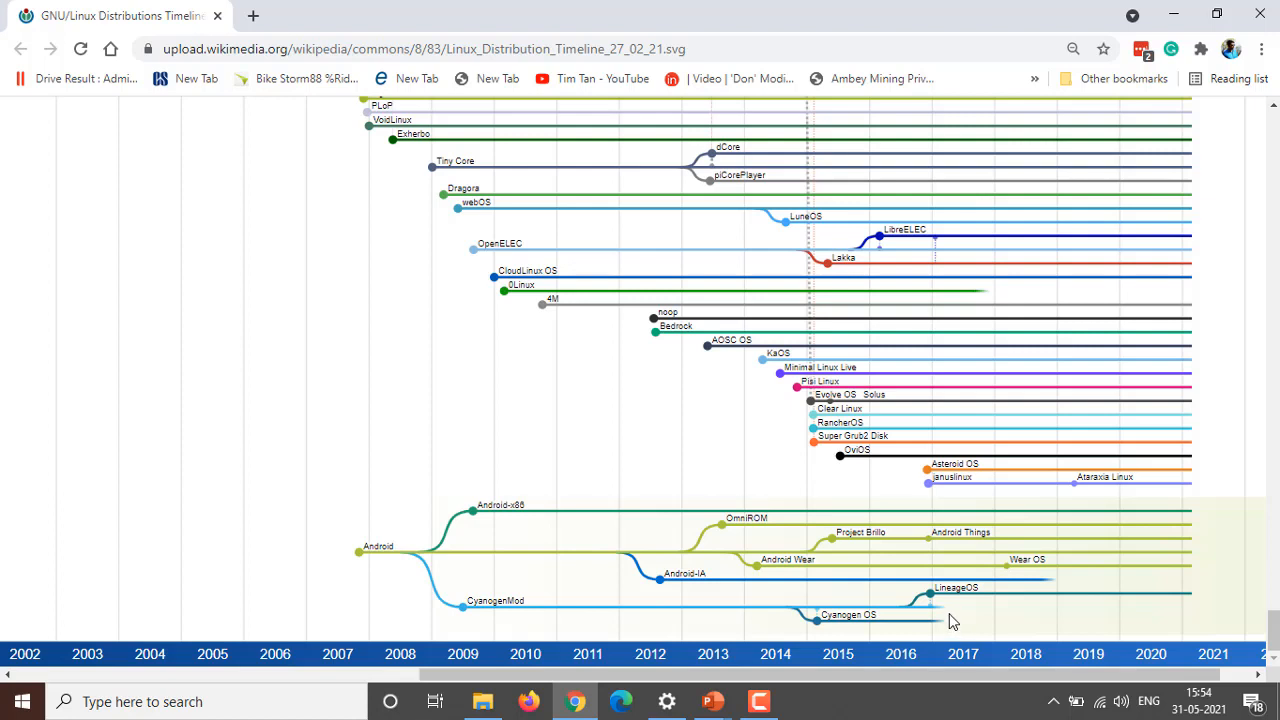
mouse_move(864, 636)
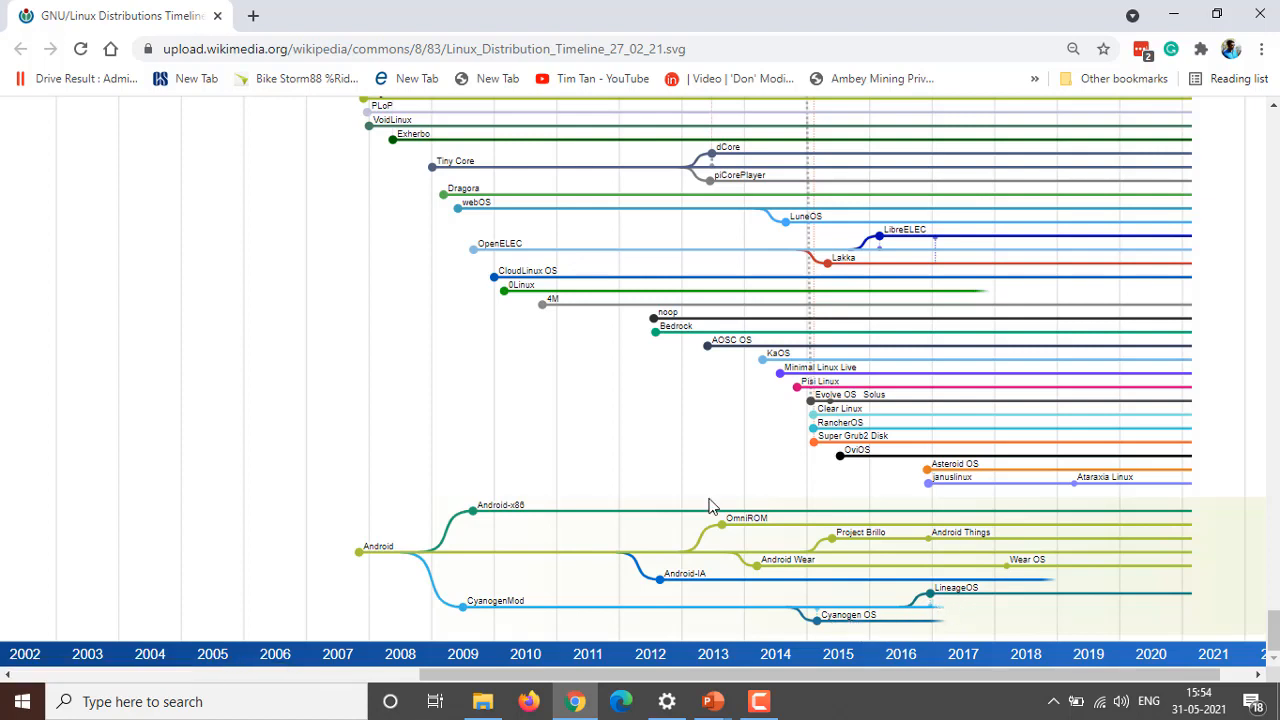
mouse_move(542, 552)
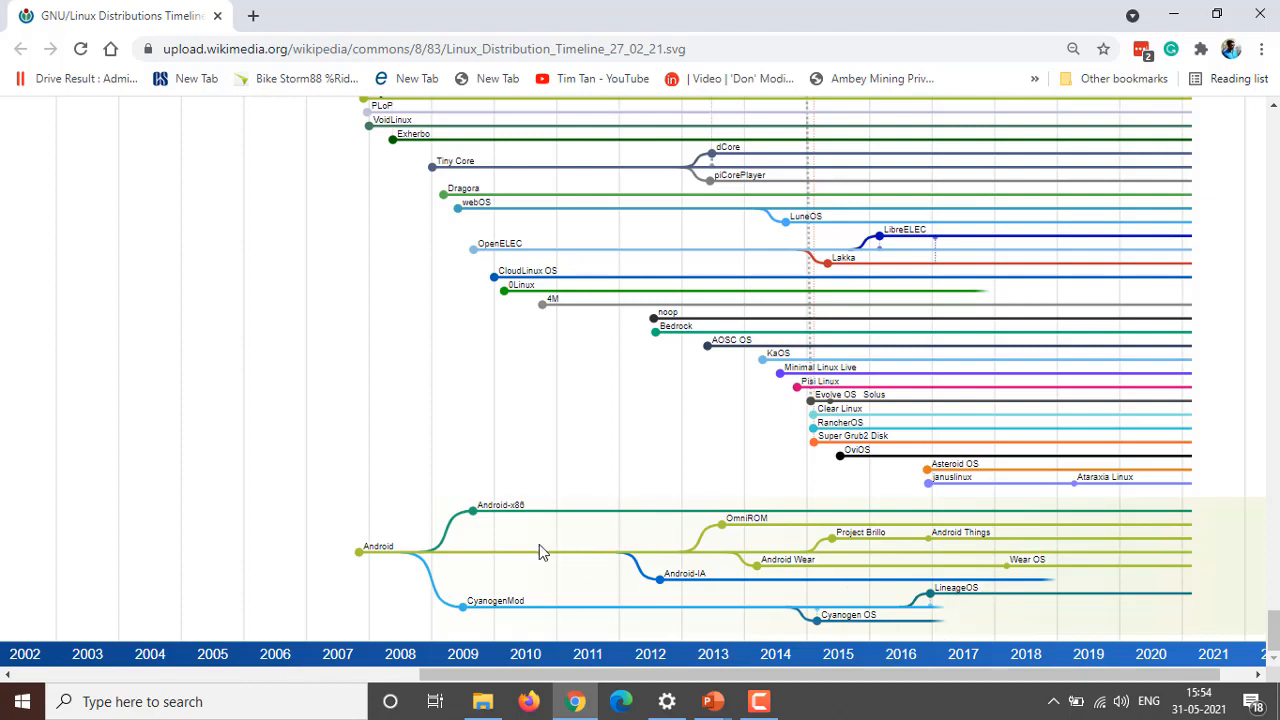
mouse_move(391, 526)
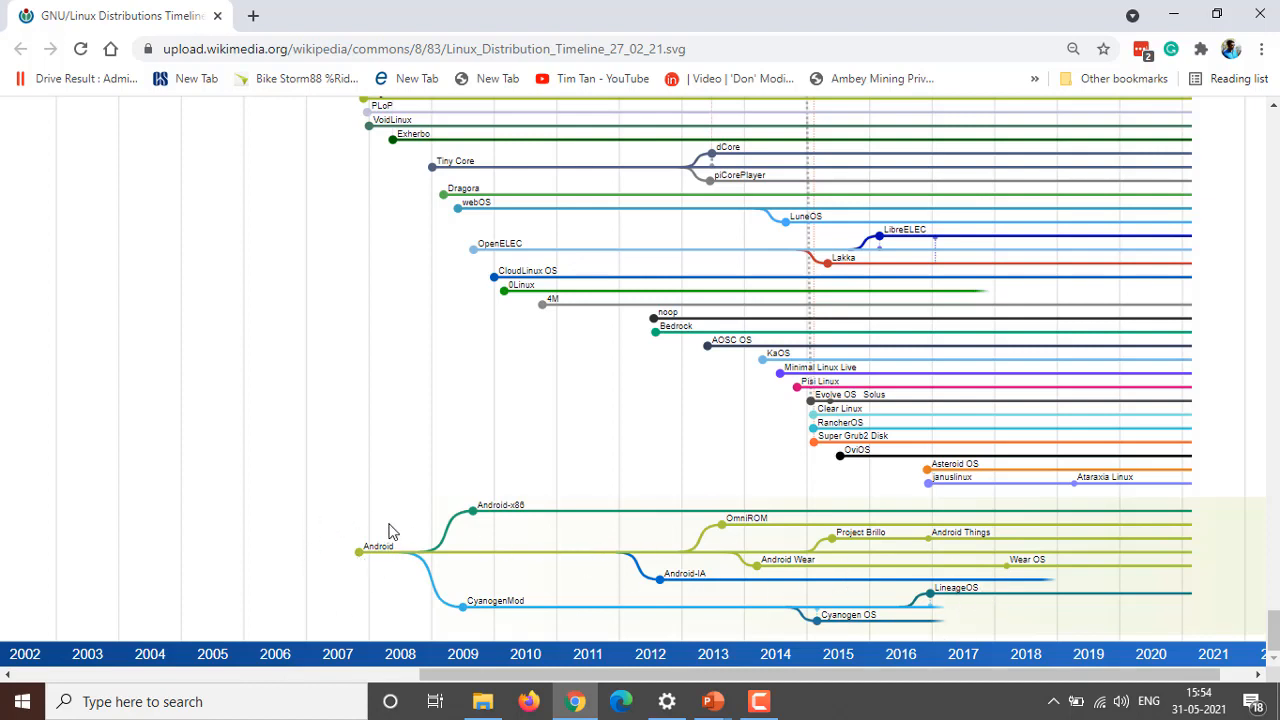
scroll("up", 3)
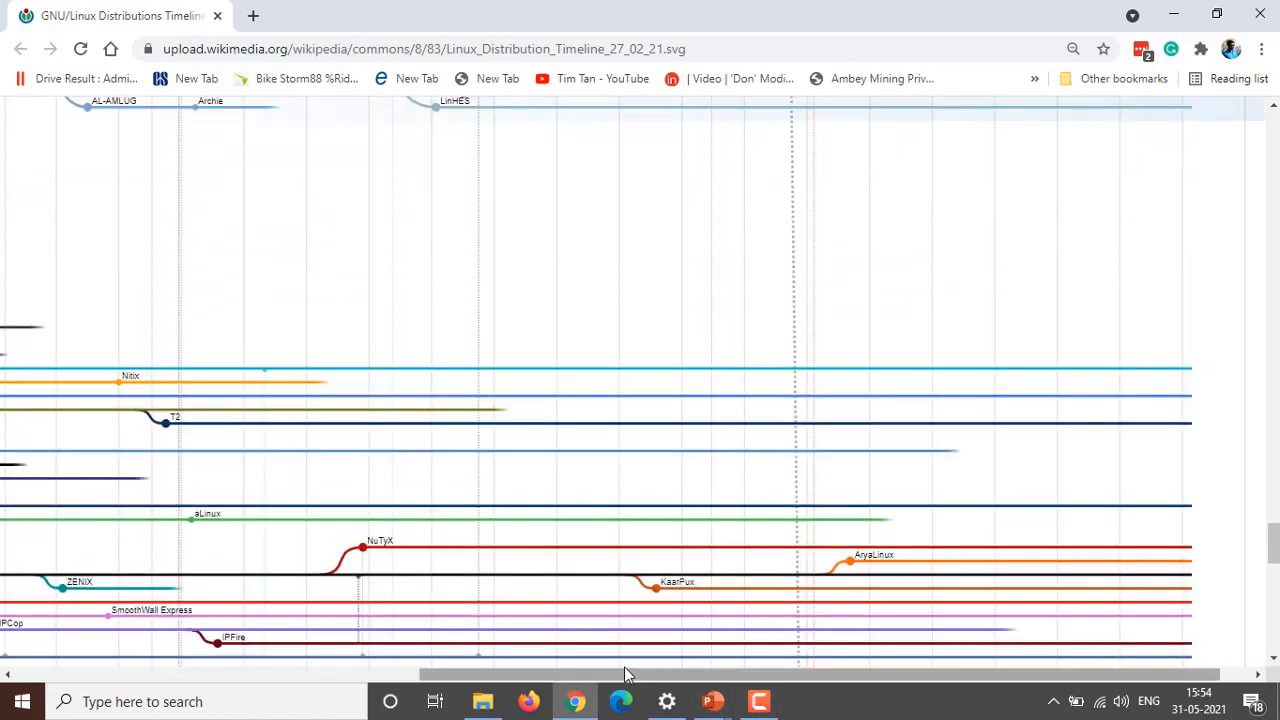
- Scroll the timeline once more, then close Chrome to reveal the Structure Of Linux OS slide
scroll("down", 3)
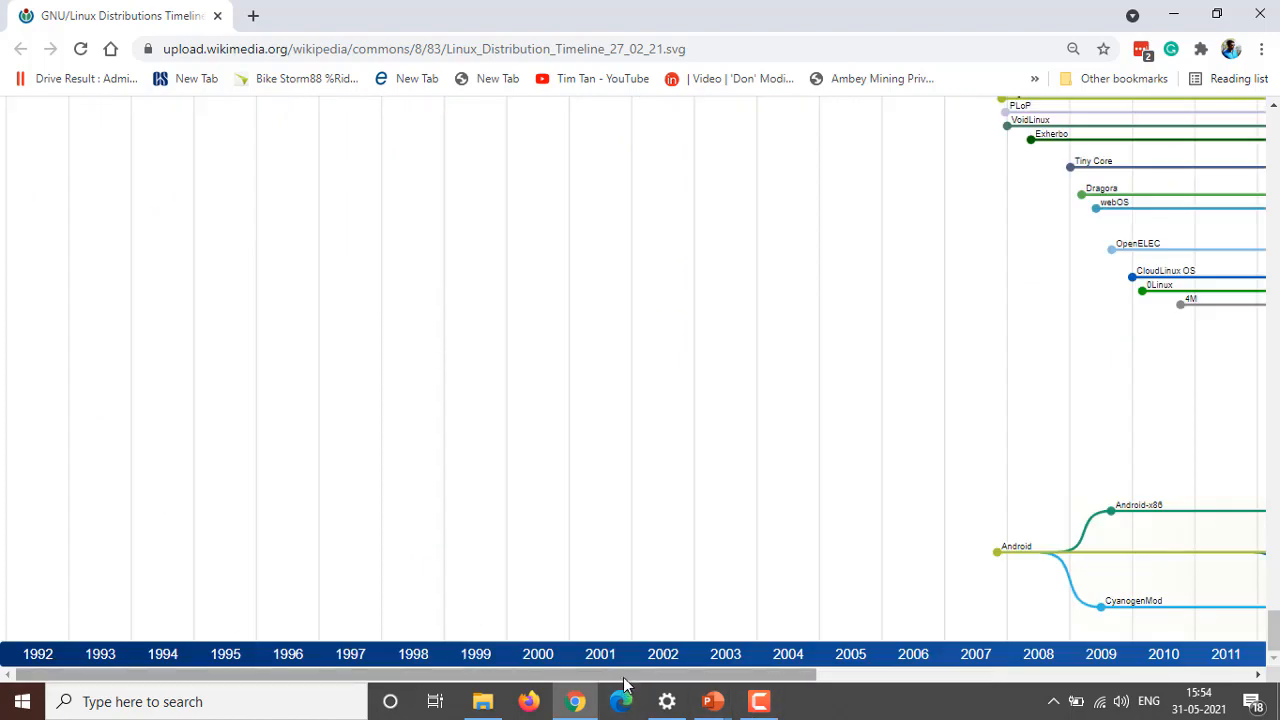
scroll("right", 3)
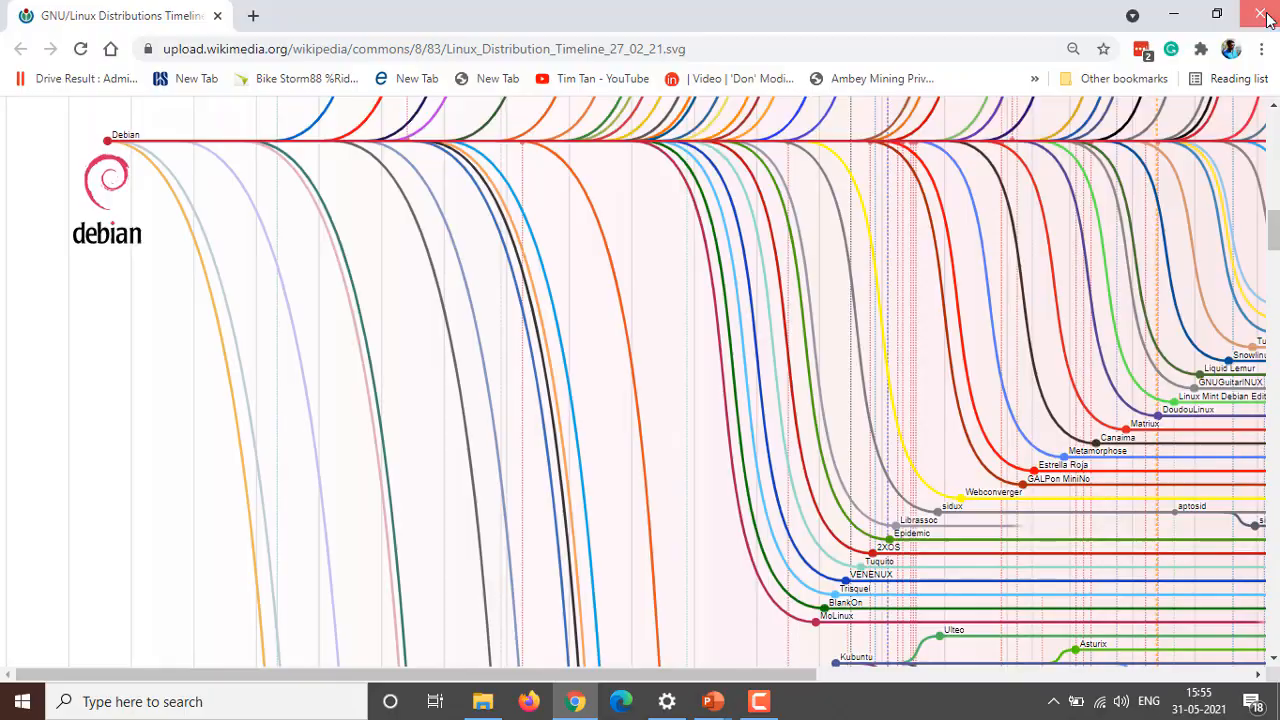
left_click(1260, 14)
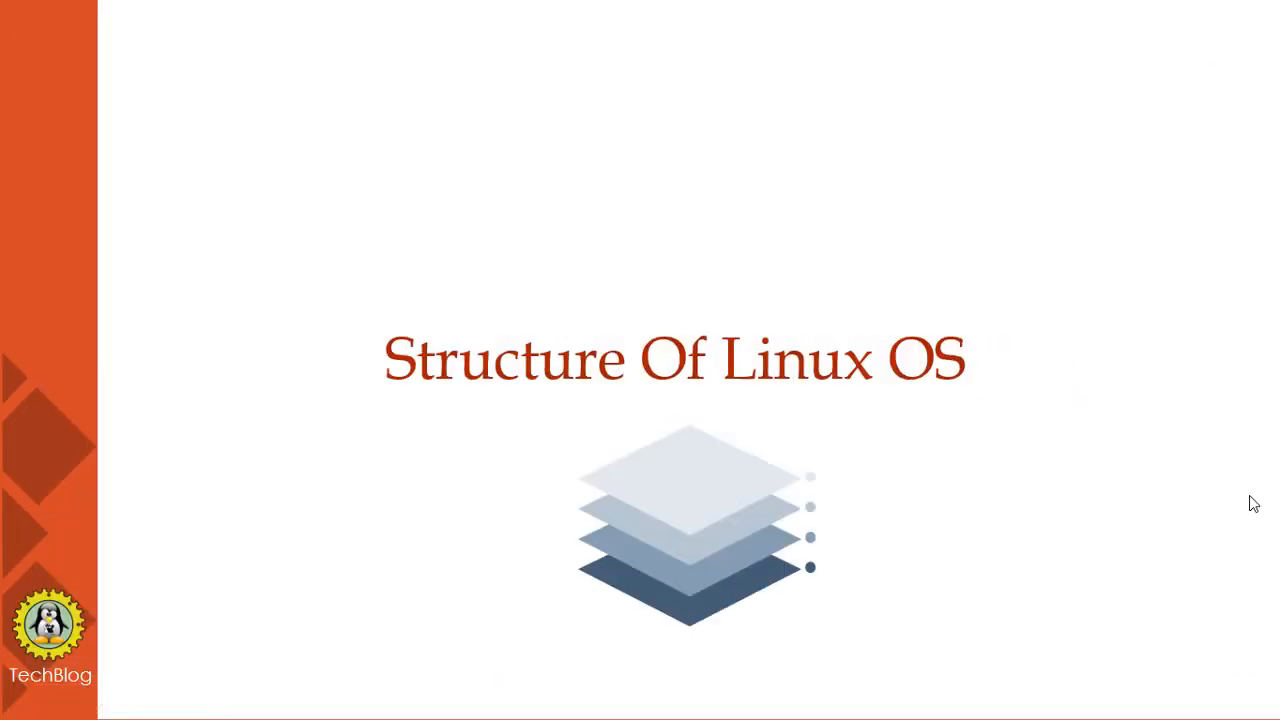